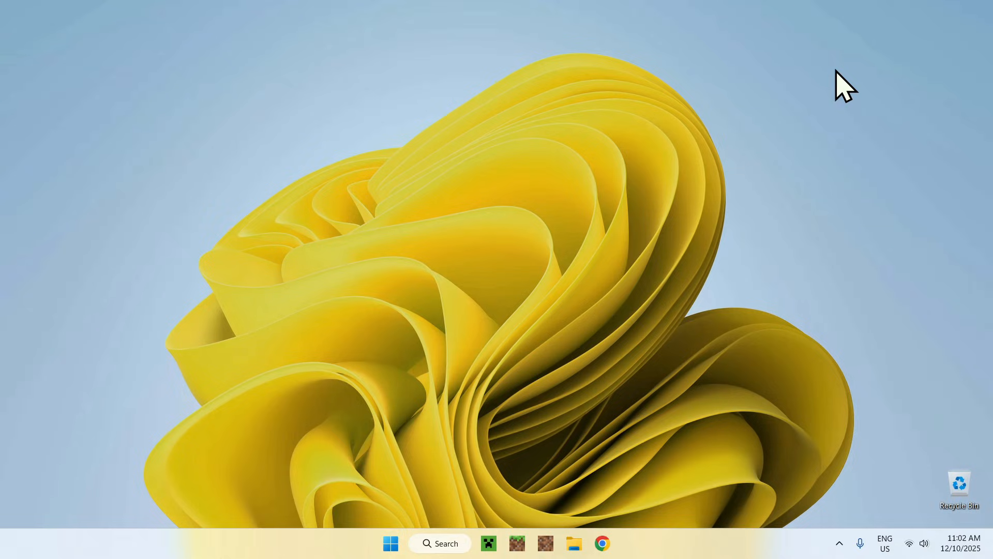
mouse_move(839, 120)
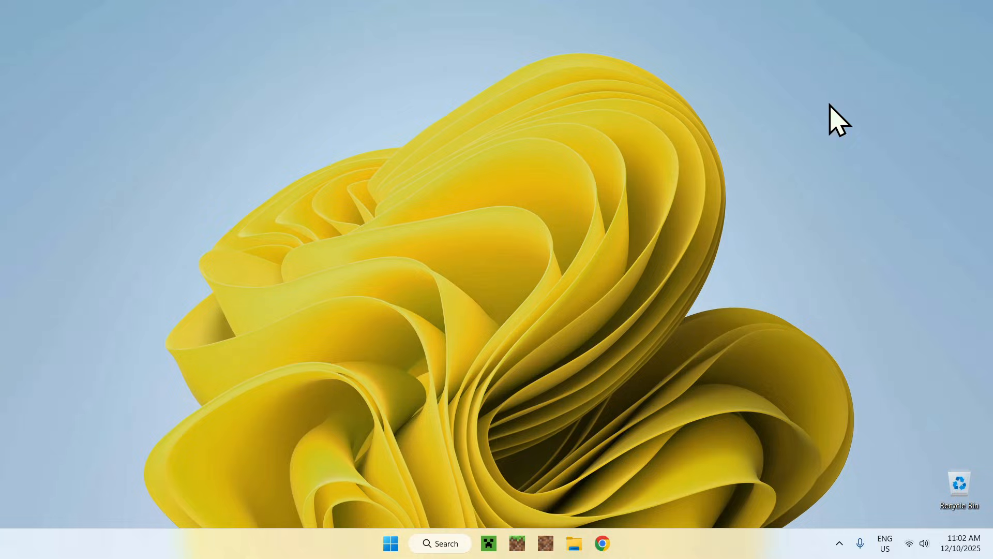
mouse_move(454, 431)
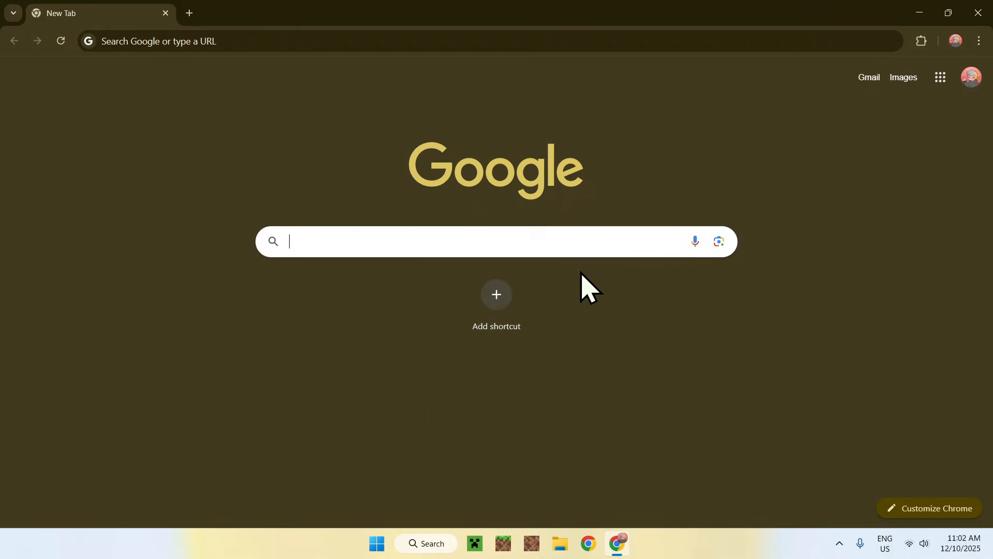
- Search Google for 'Modrinth' and open the modrinth.com result
text(Modrinth)
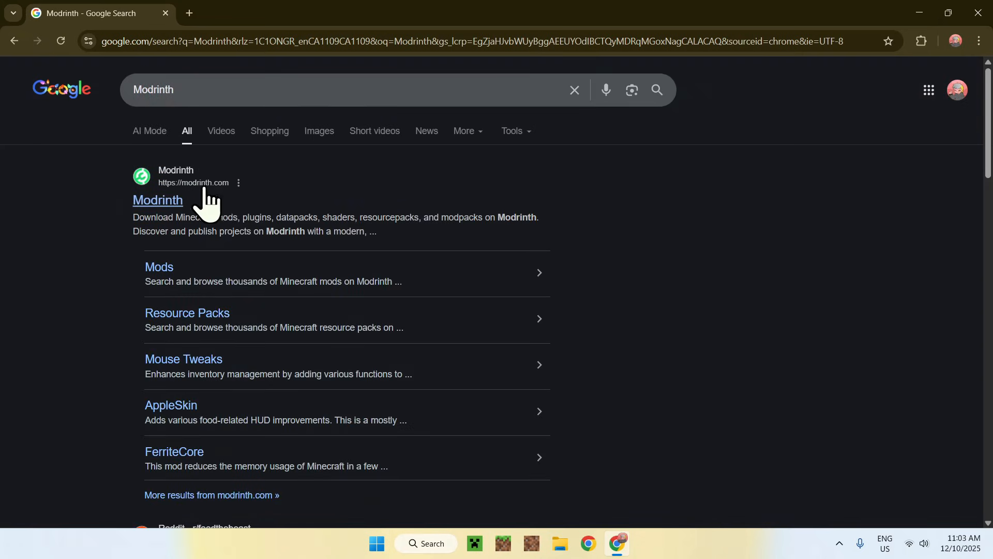
click(157, 200)
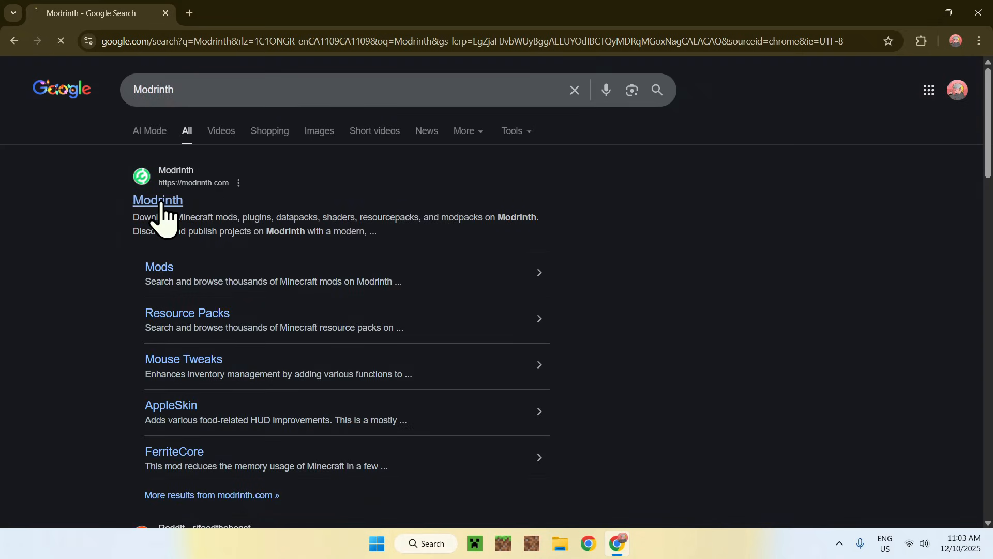
click(157, 200)
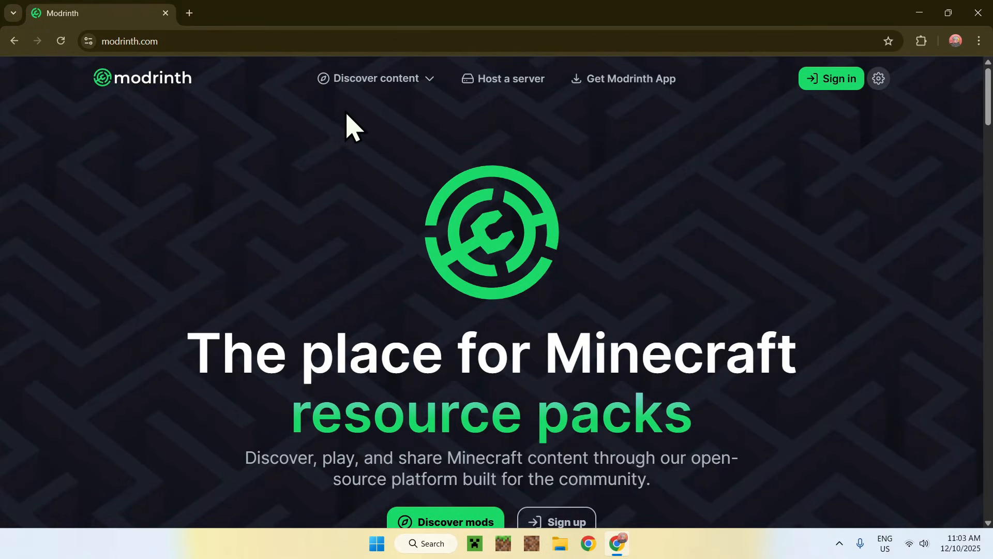
- Search Modrinth's mods catalogue for 'Sodium' and open the Sodium mod page
click(375, 78)
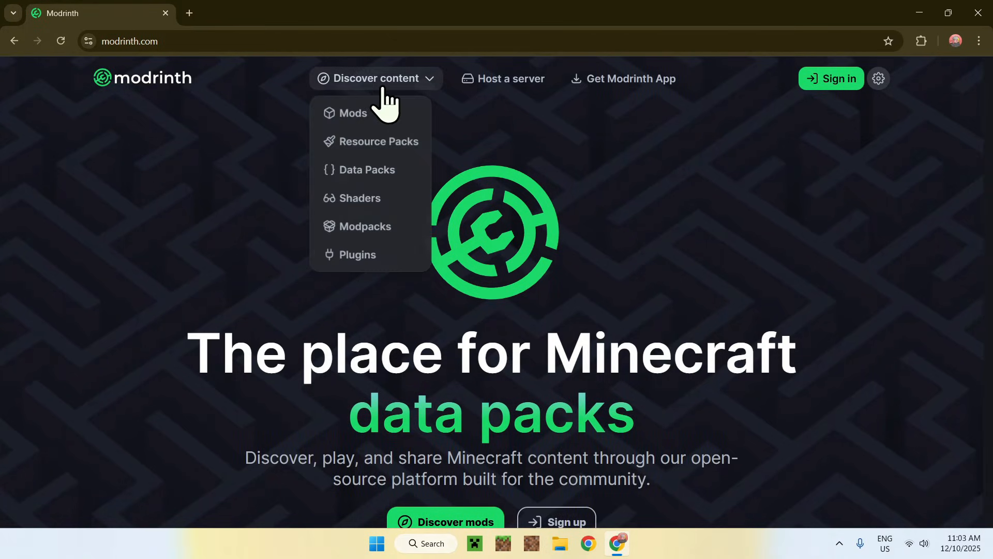
click(352, 113)
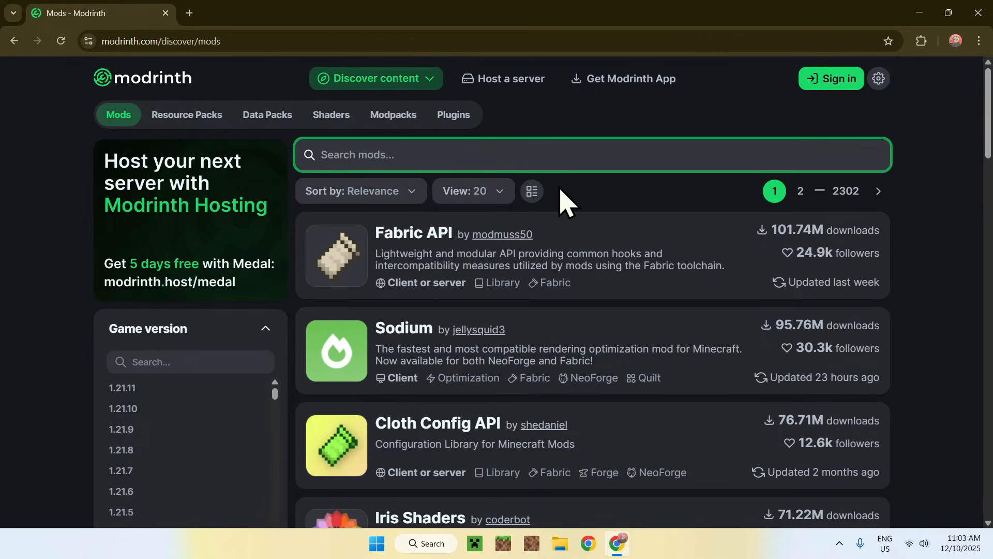
text(Sodium)
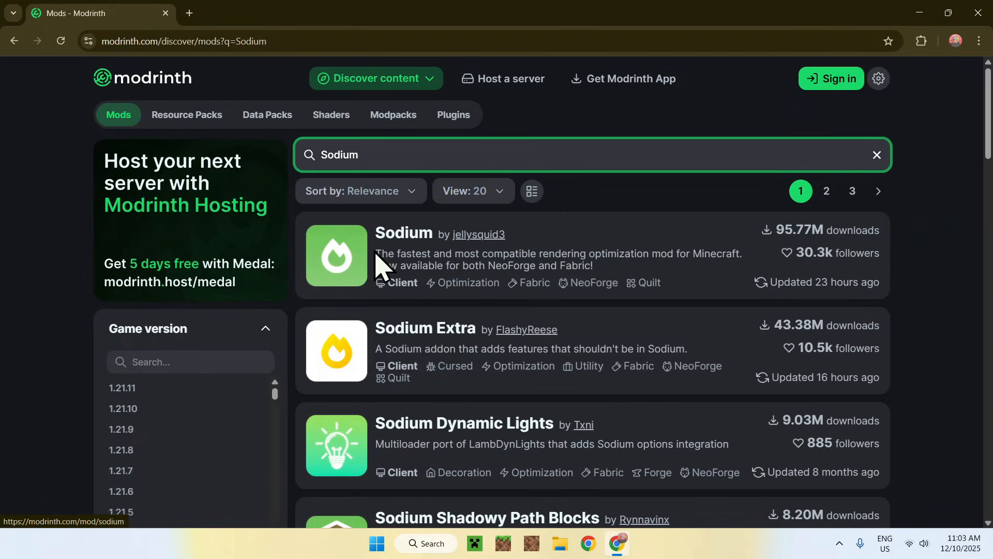
mouse_move(426, 344)
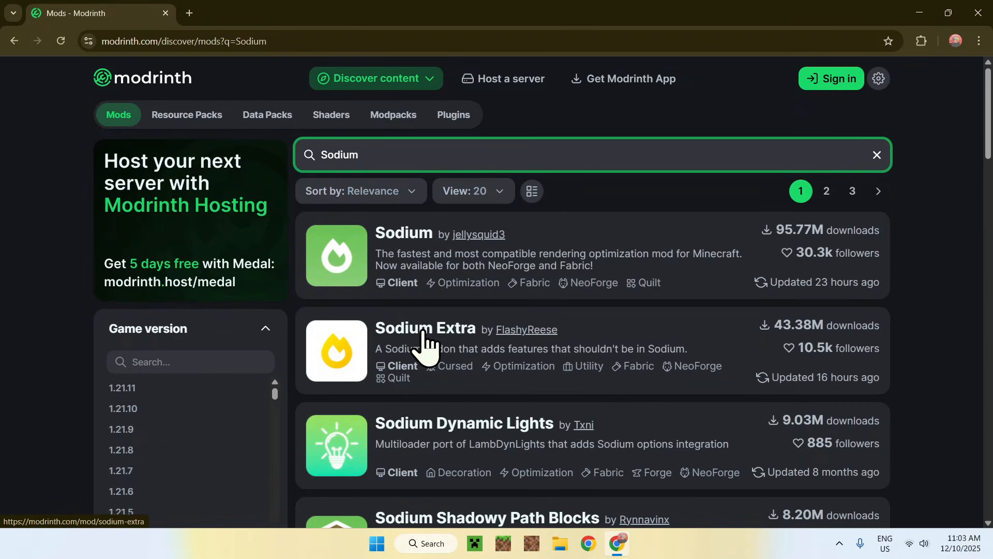
mouse_move(412, 244)
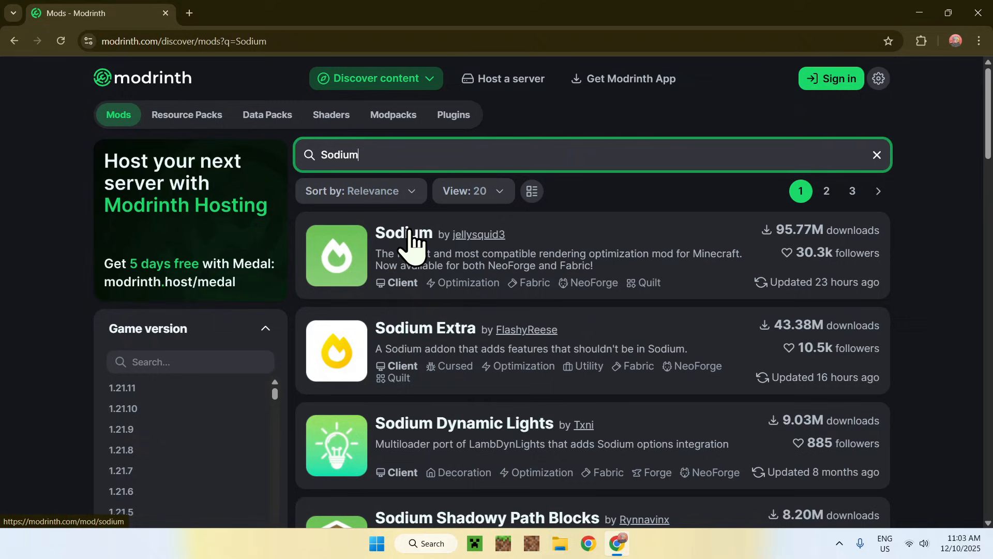
click(403, 233)
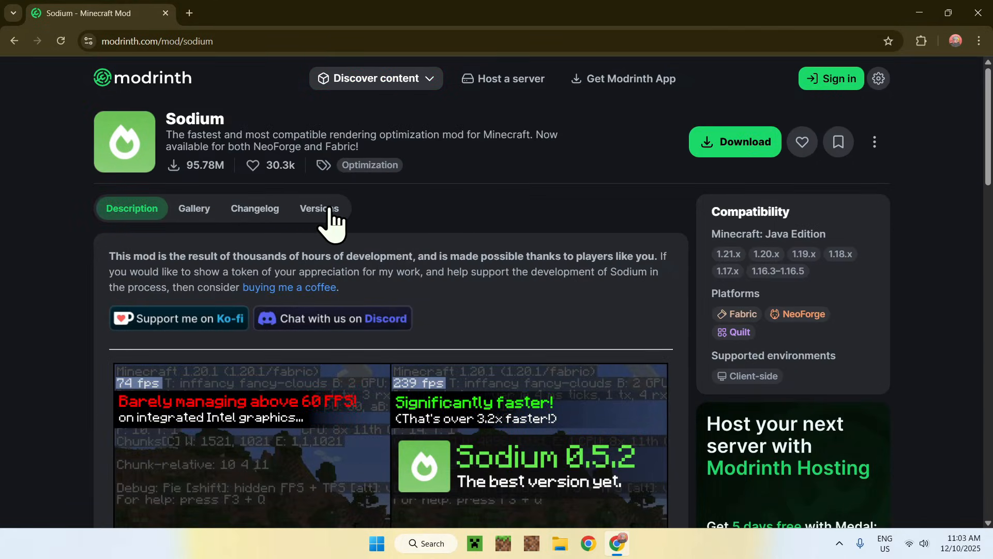
- Filter Sodium versions to 1.21.11 and Fabric, then download mc1.21.11-0.8.0-fabric
click(319, 208)
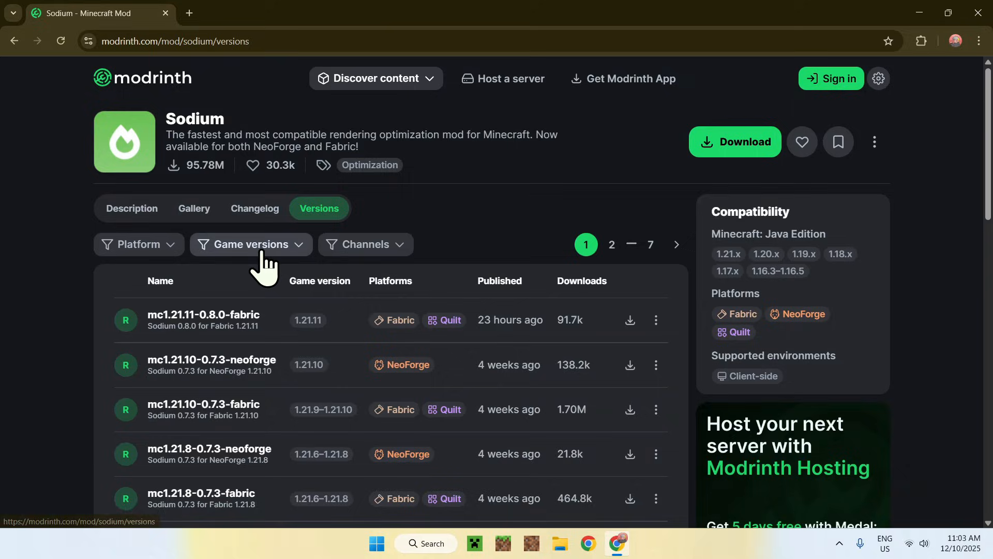
click(250, 244)
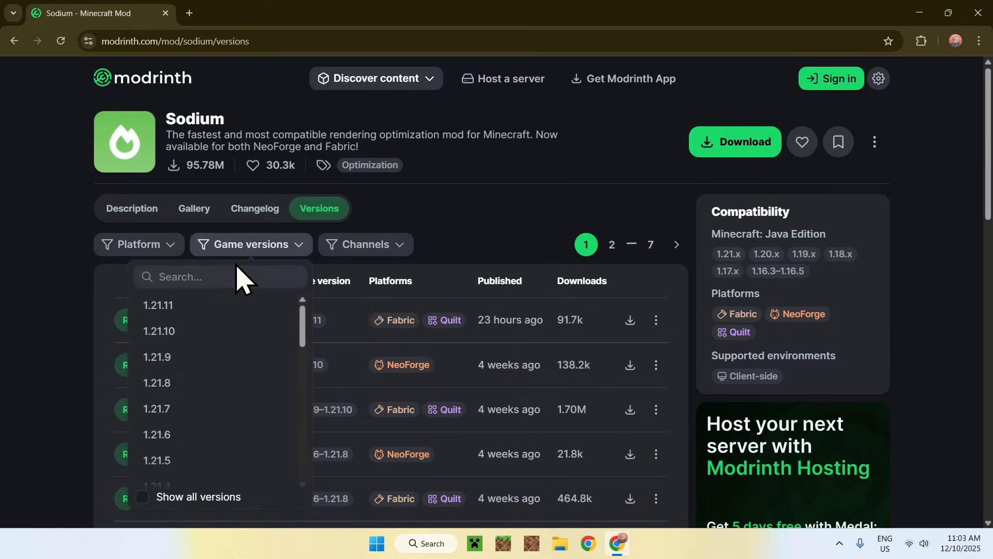
click(157, 305)
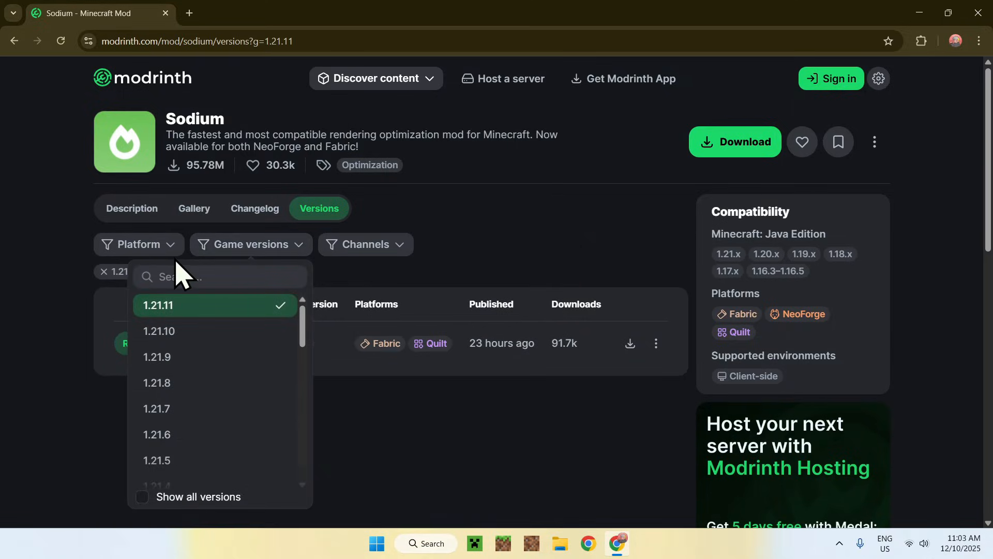
click(138, 244)
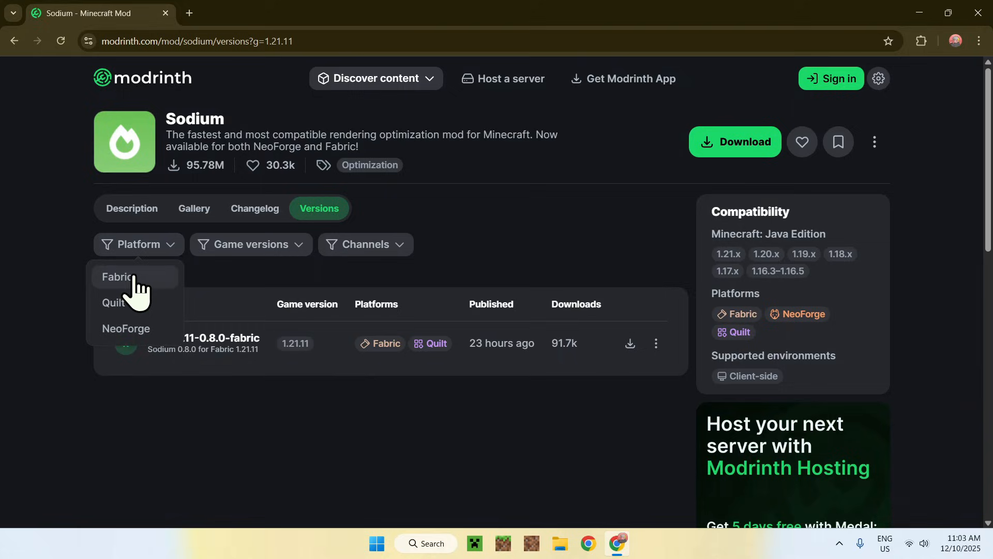
click(117, 277)
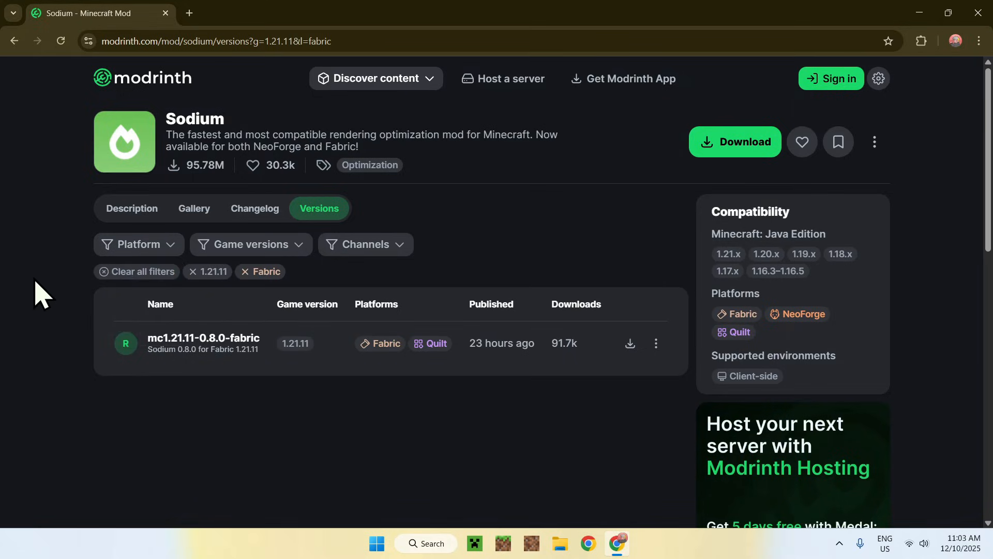
mouse_move(286, 454)
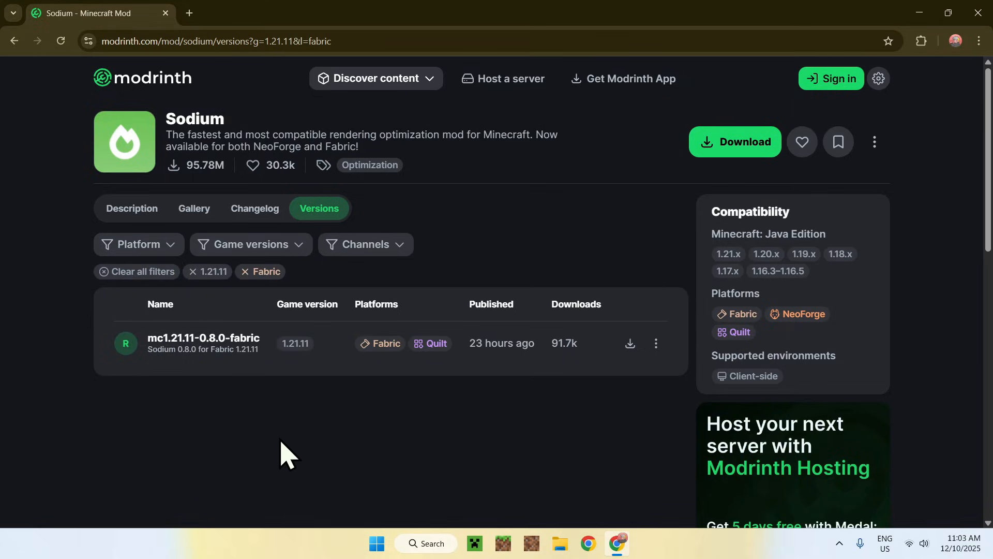
mouse_move(507, 441)
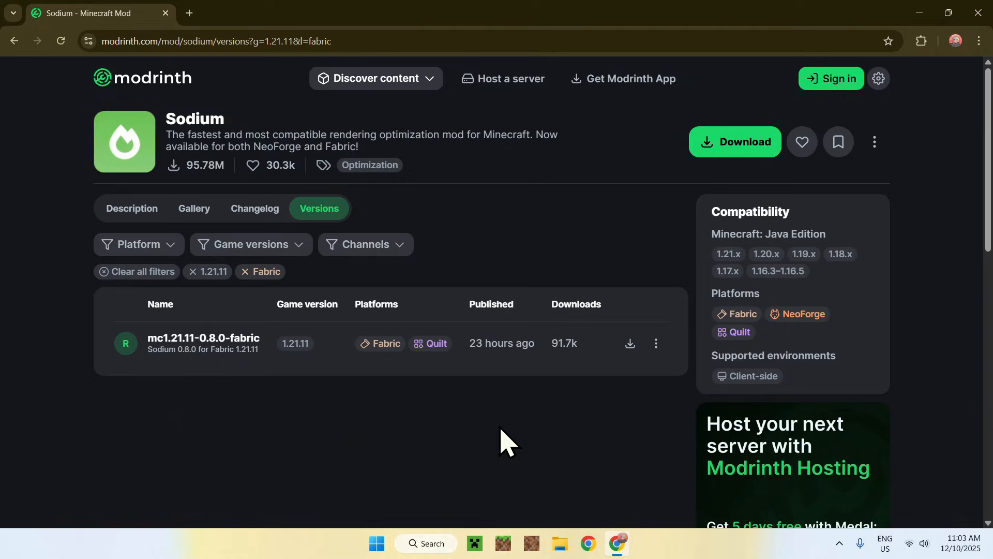
mouse_move(629, 391)
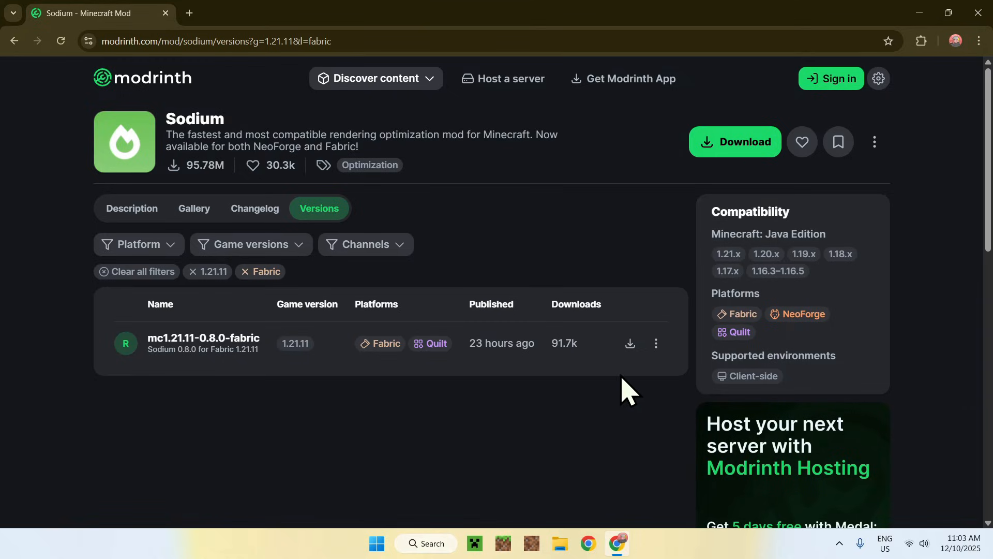
click(629, 344)
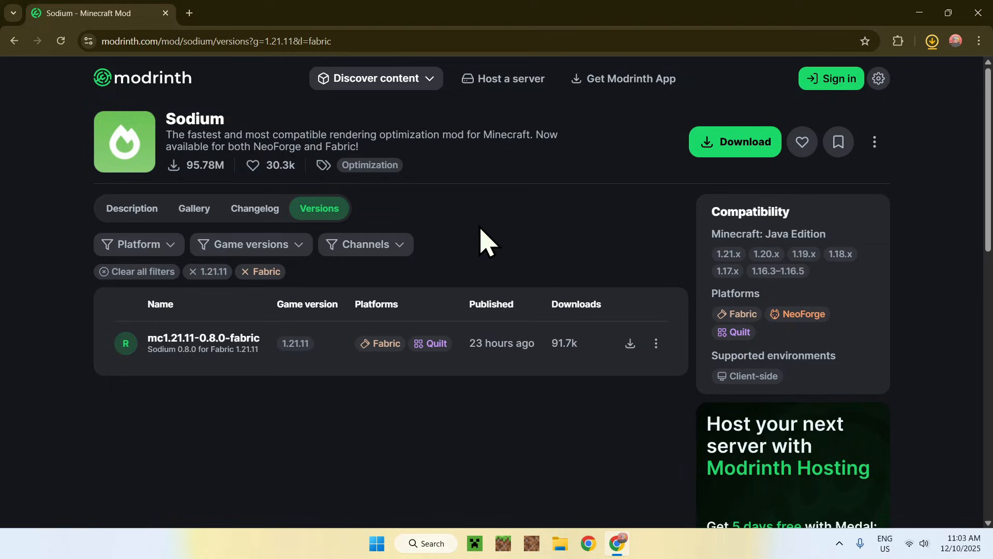
mouse_move(485, 228)
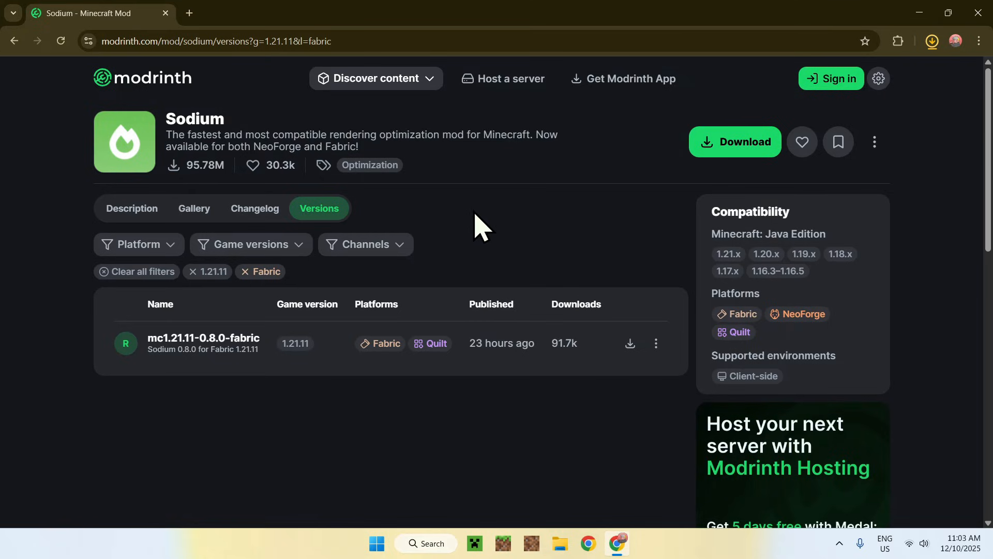
- Search the mods catalogue for 'Sodium' and open the Sodium Extra page
click(375, 78)
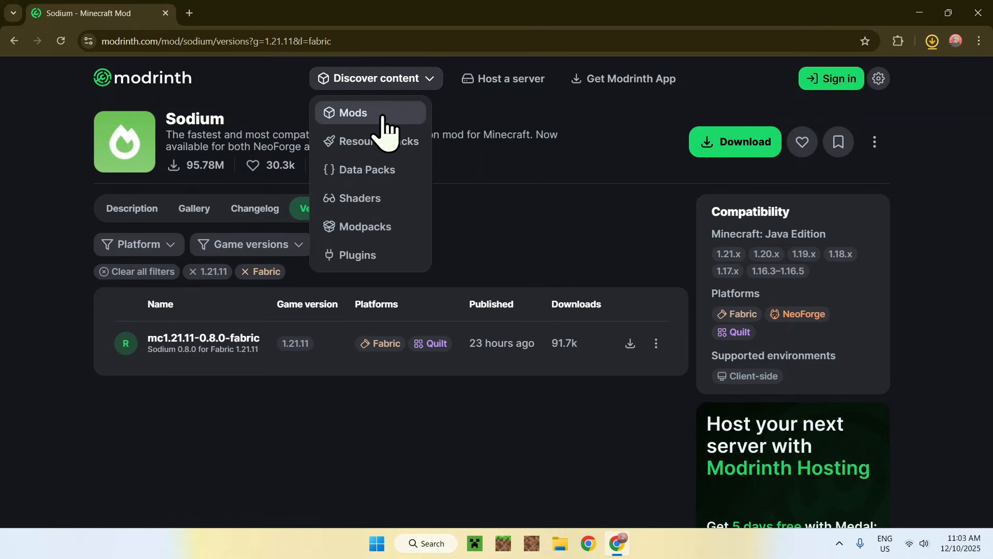
click(353, 112)
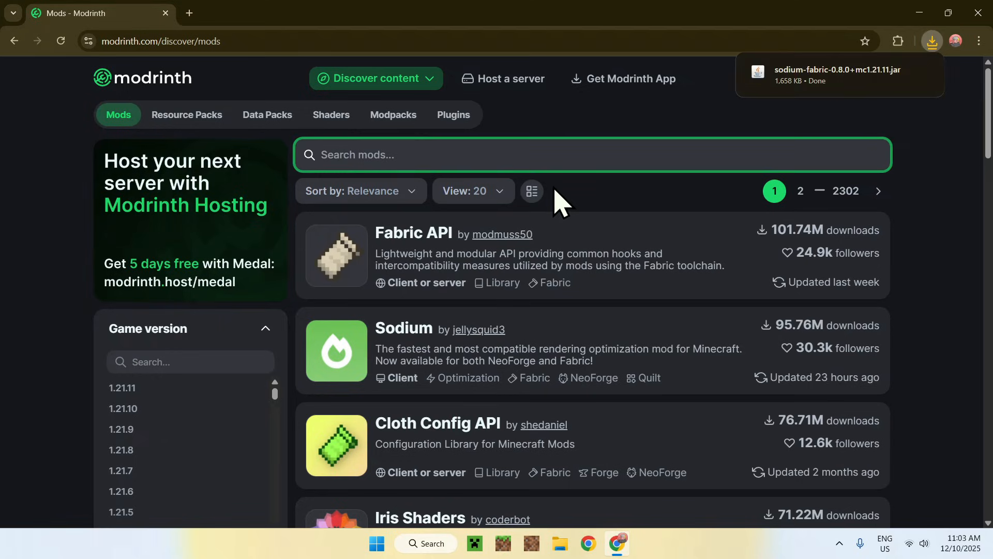
text(Sodium)
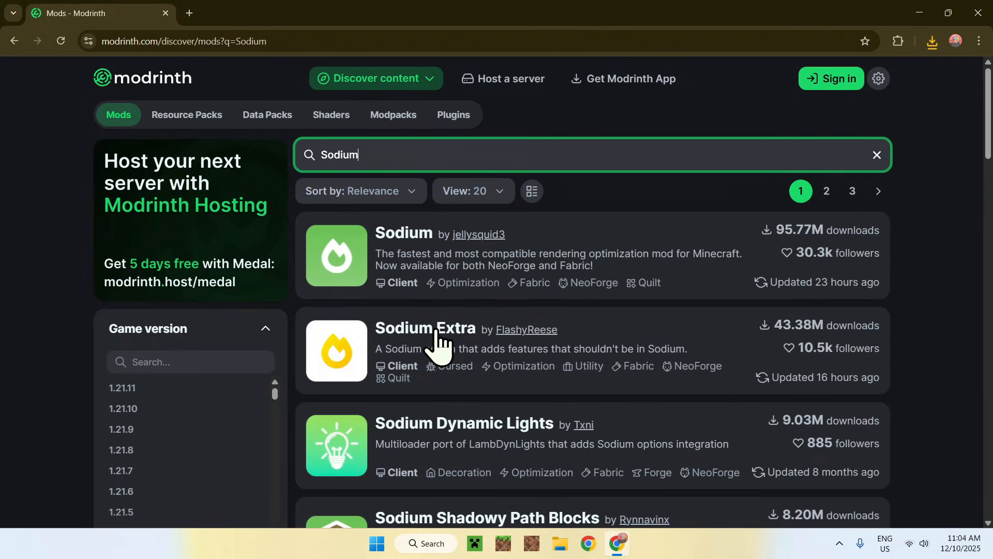
click(424, 329)
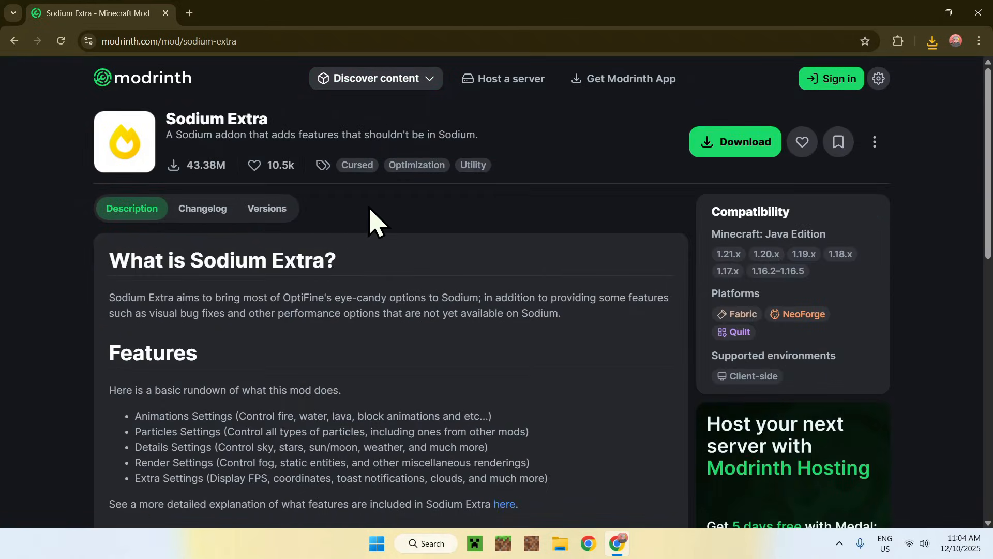
- Filter Sodium Extra versions to 1.21.11 and download the Fabric release
click(266, 209)
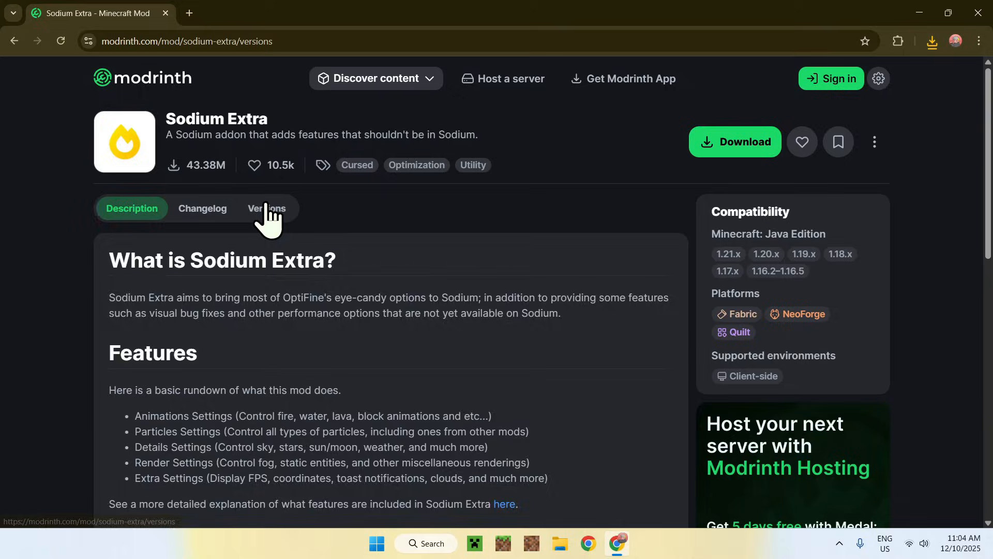
click(265, 208)
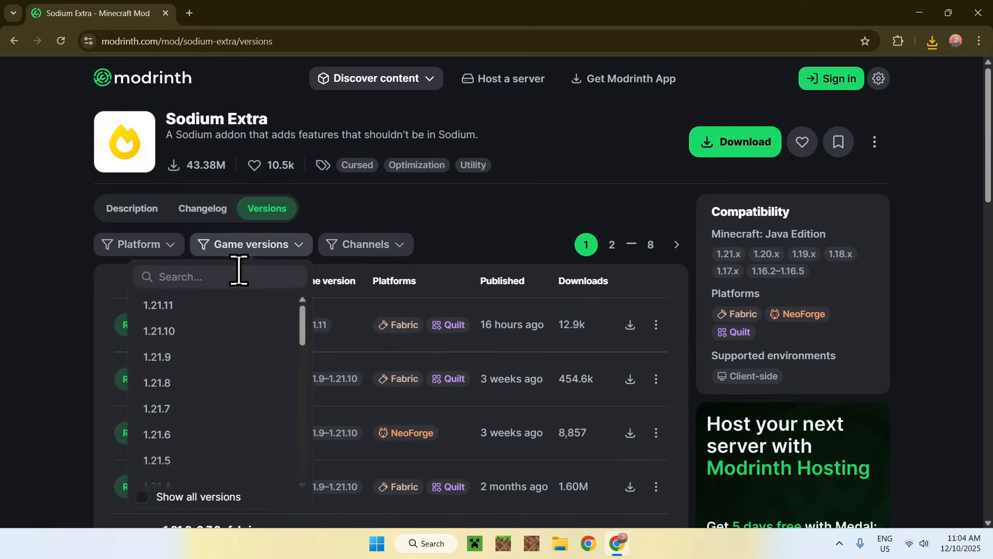
click(158, 305)
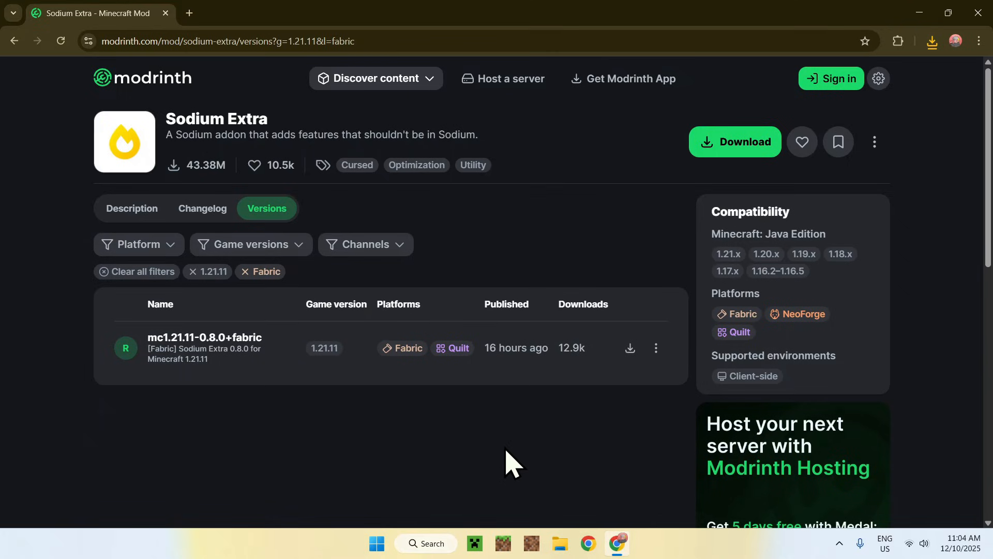
click(630, 348)
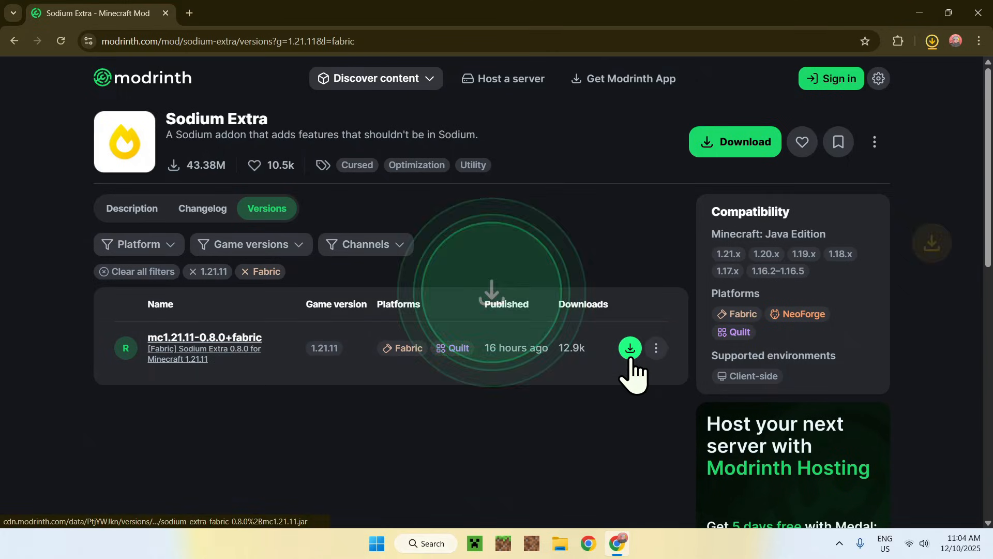
click(630, 348)
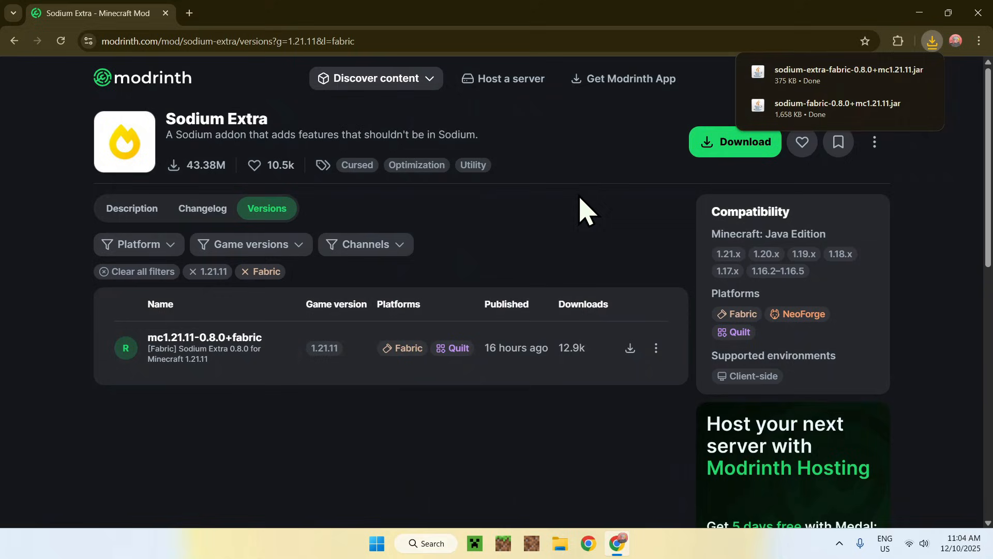
mouse_move(795, 111)
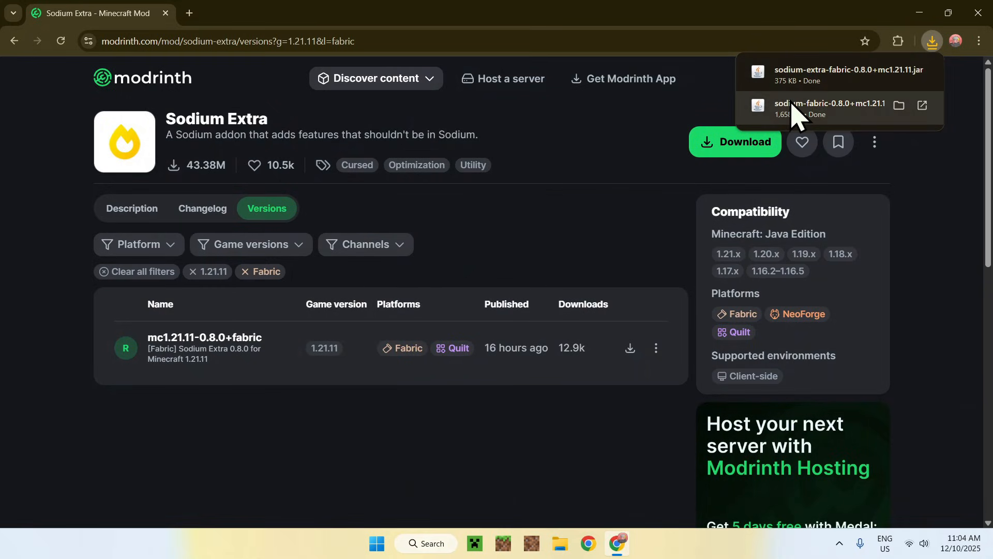
mouse_move(599, 257)
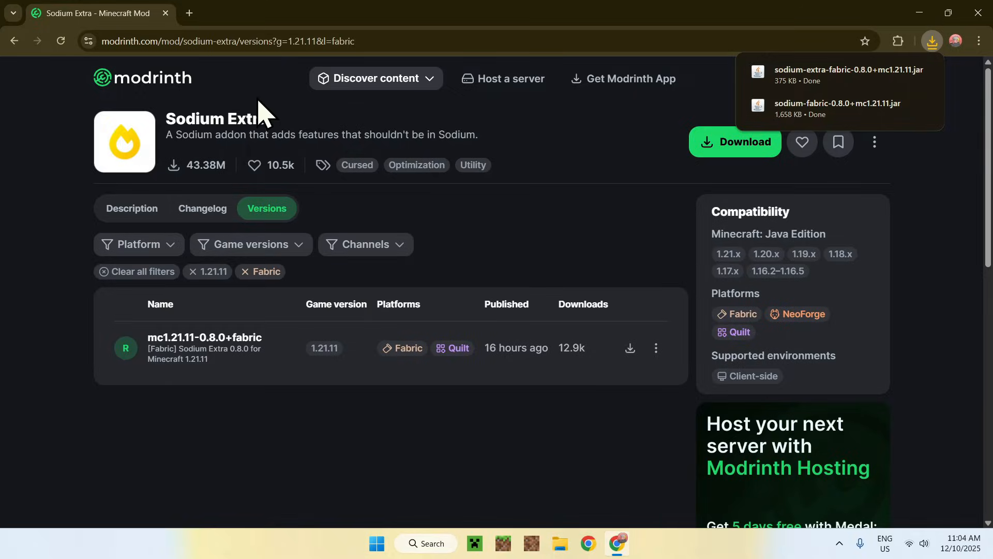
click(341, 12)
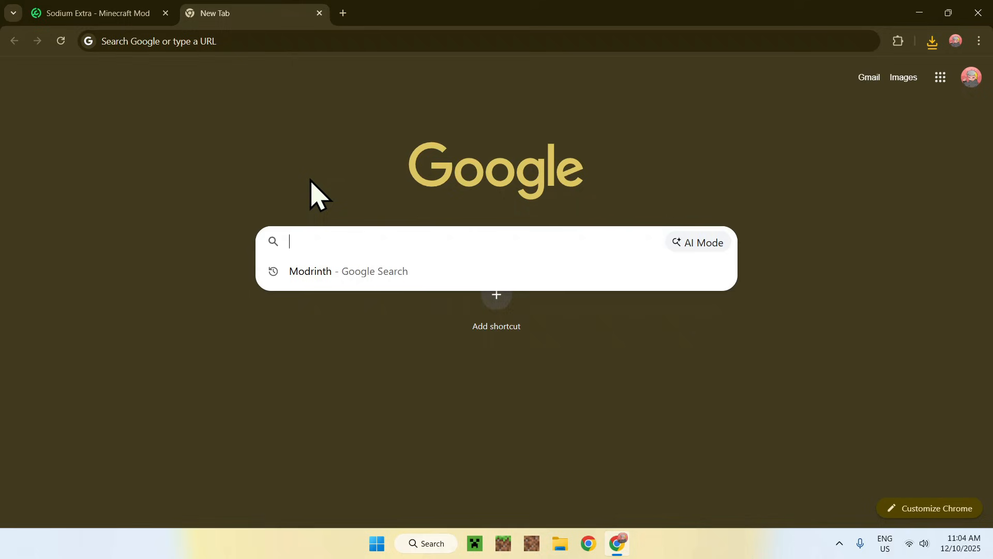
- Search 'Fabric Minecraft', open fabricmc.net and download the Windows installer
text(Fabric Minecraft)
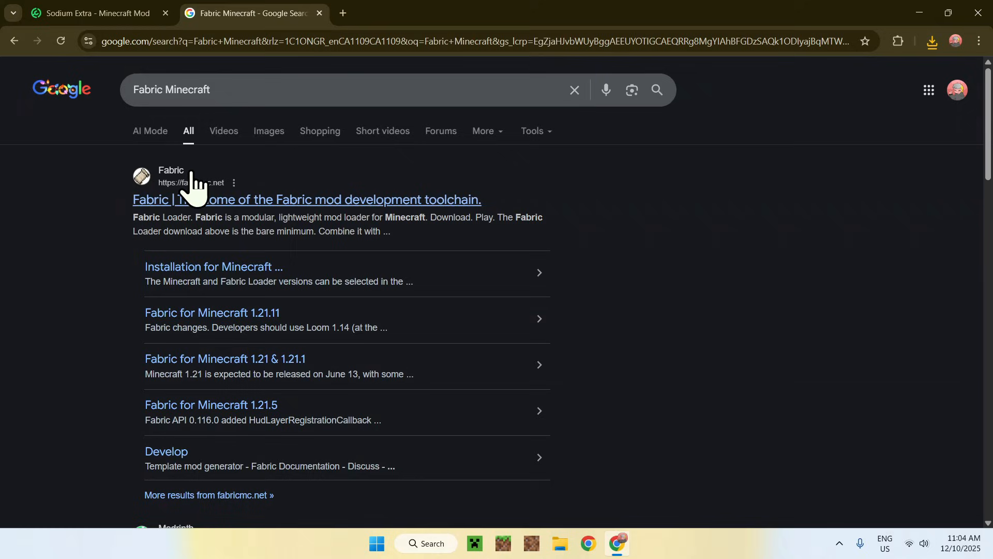
click(305, 199)
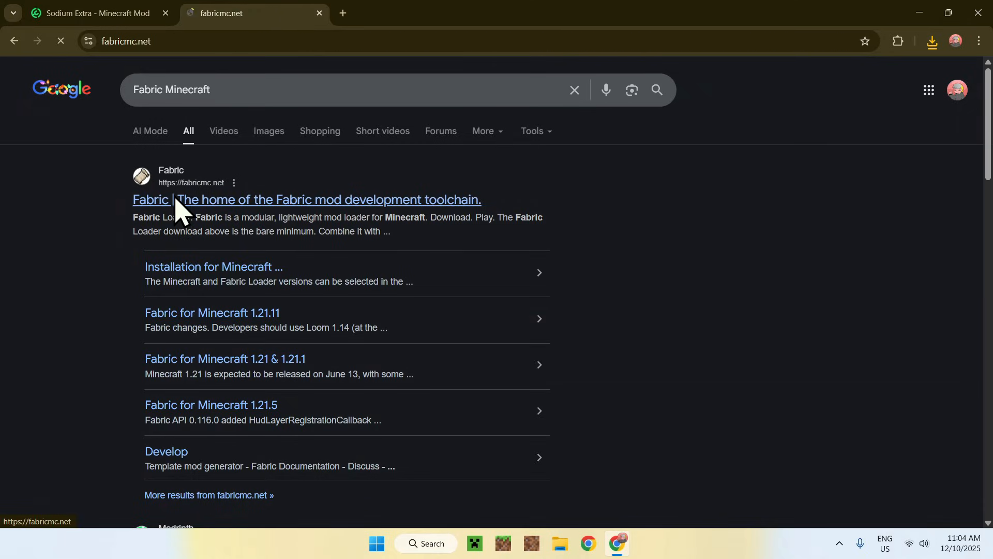
click(307, 200)
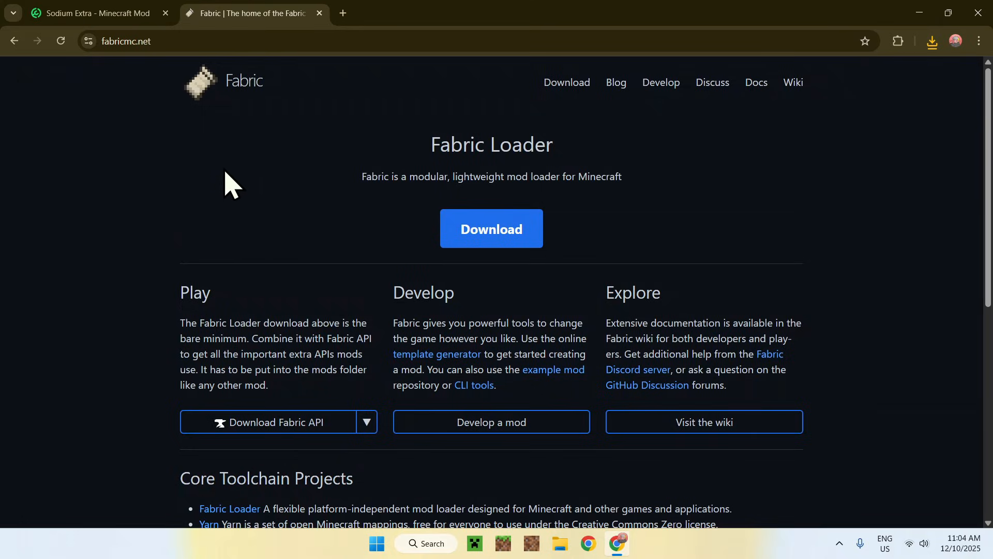
click(491, 229)
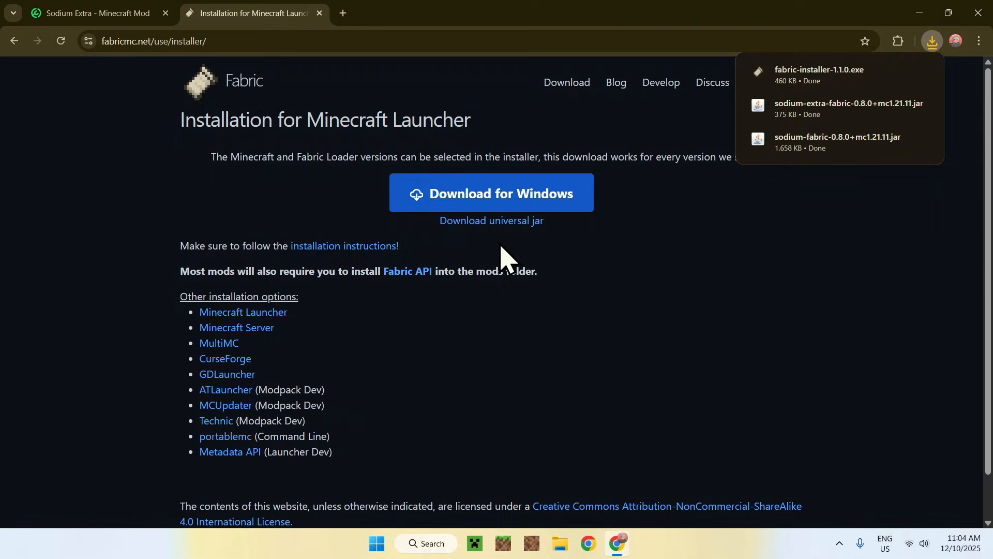
mouse_move(784, 96)
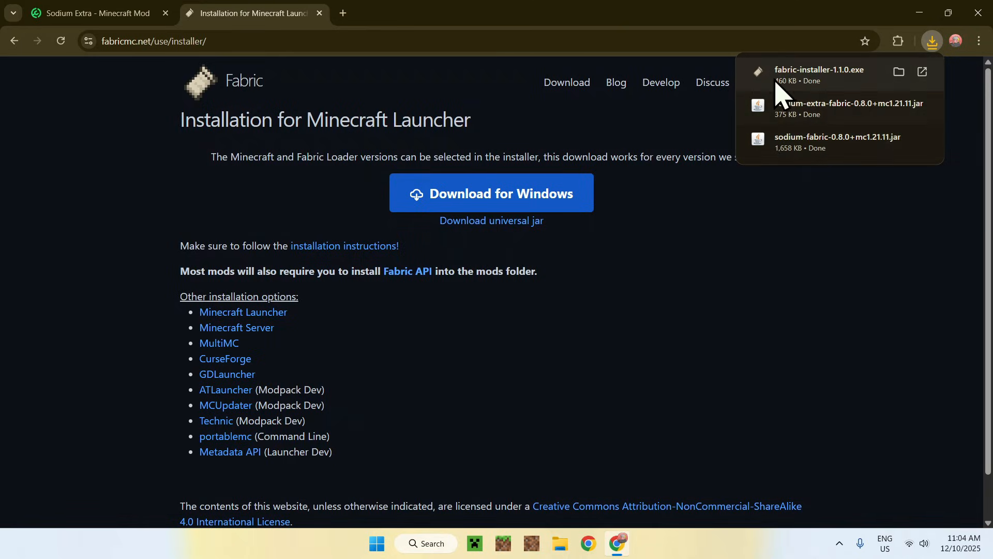
mouse_move(688, 260)
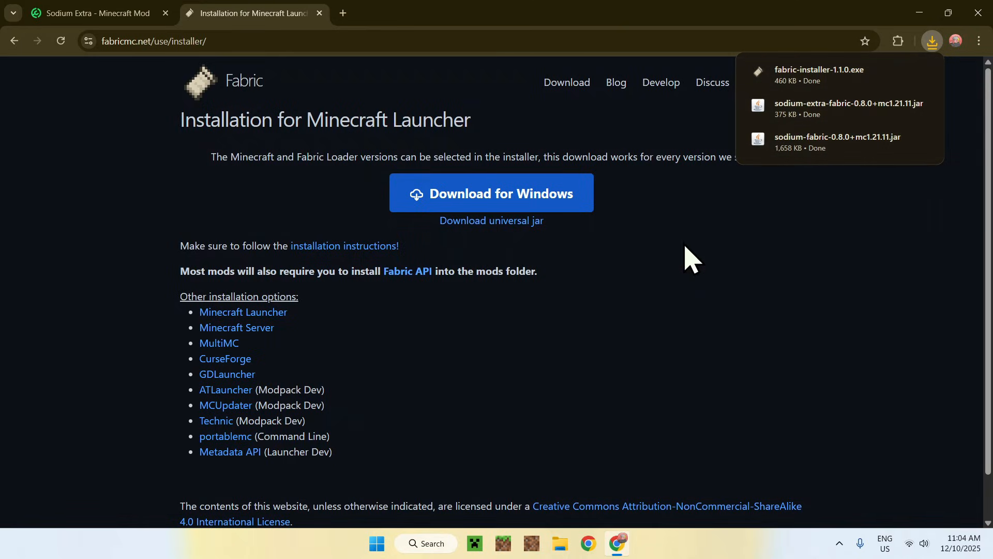
mouse_move(702, 239)
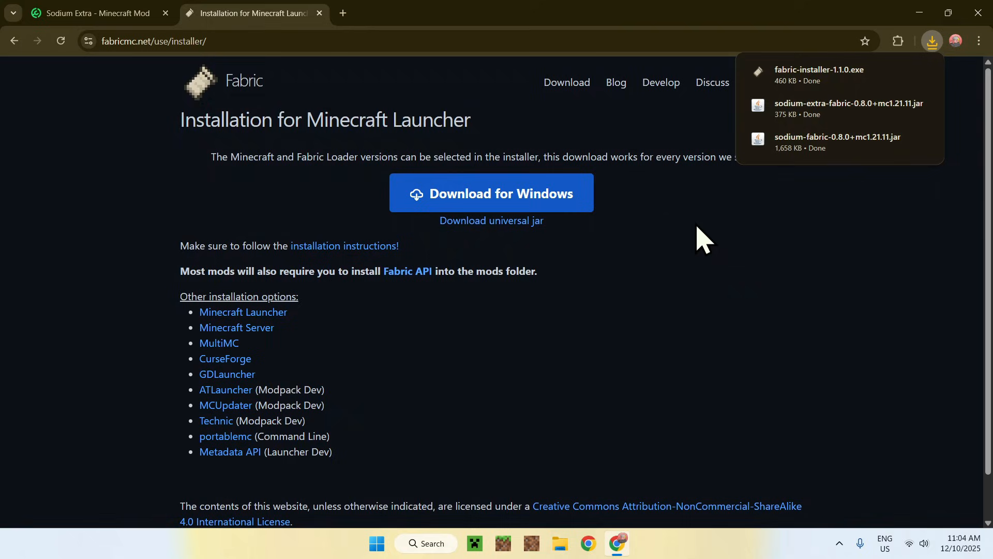
mouse_move(979, 25)
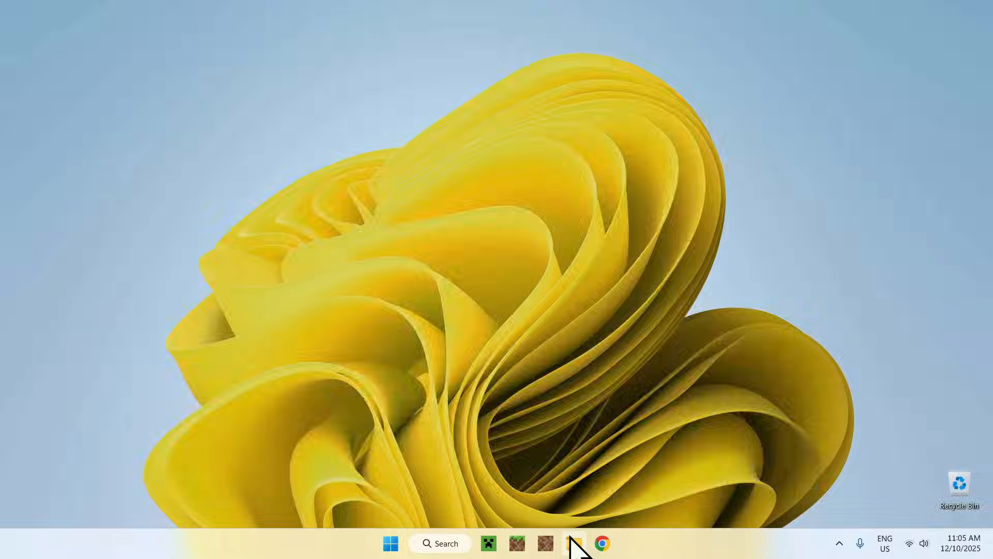
- Run fabric-installer-1.1.0.exe from Downloads to install Fabric Loader for Minecraft 1.21.11
click(574, 543)
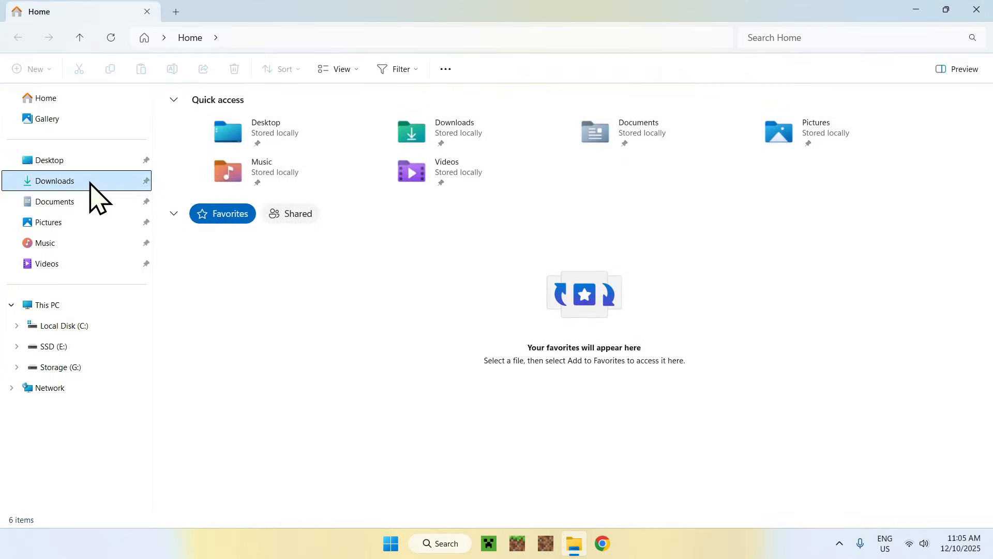
click(54, 181)
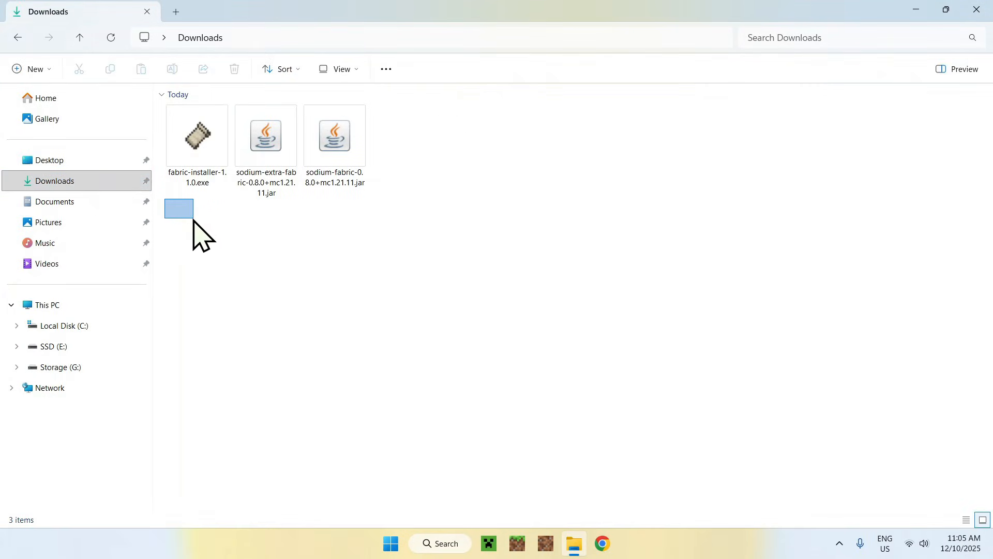
click(196, 136)
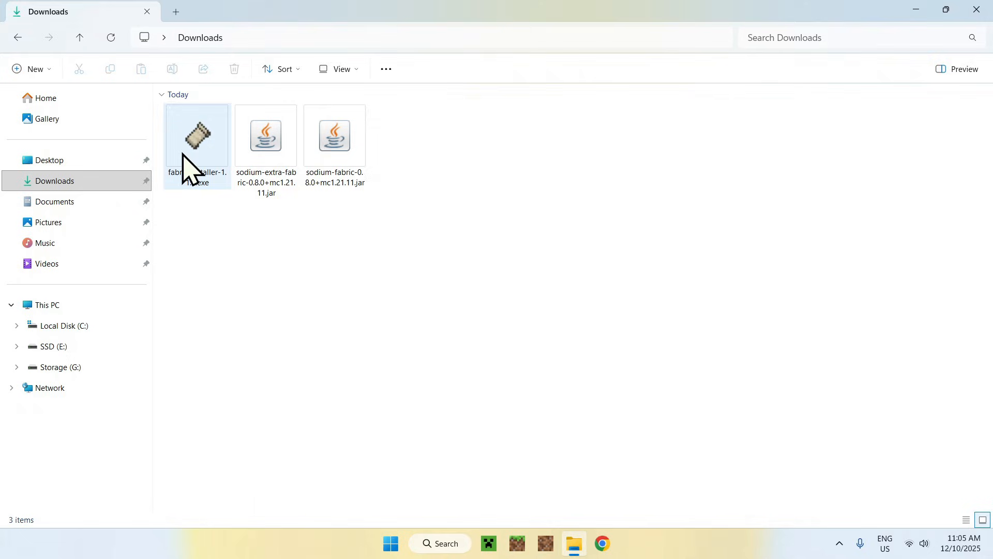
double_click(197, 135)
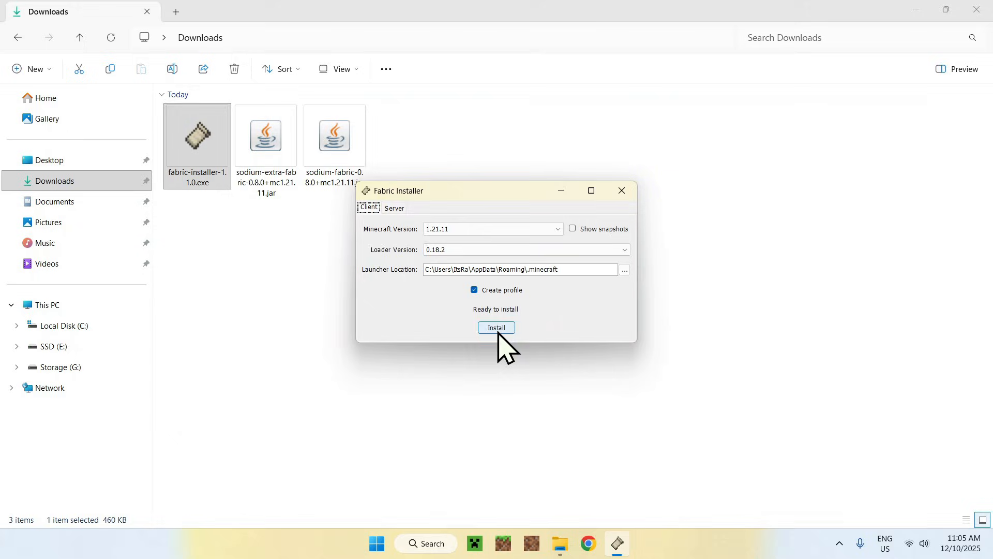
click(497, 328)
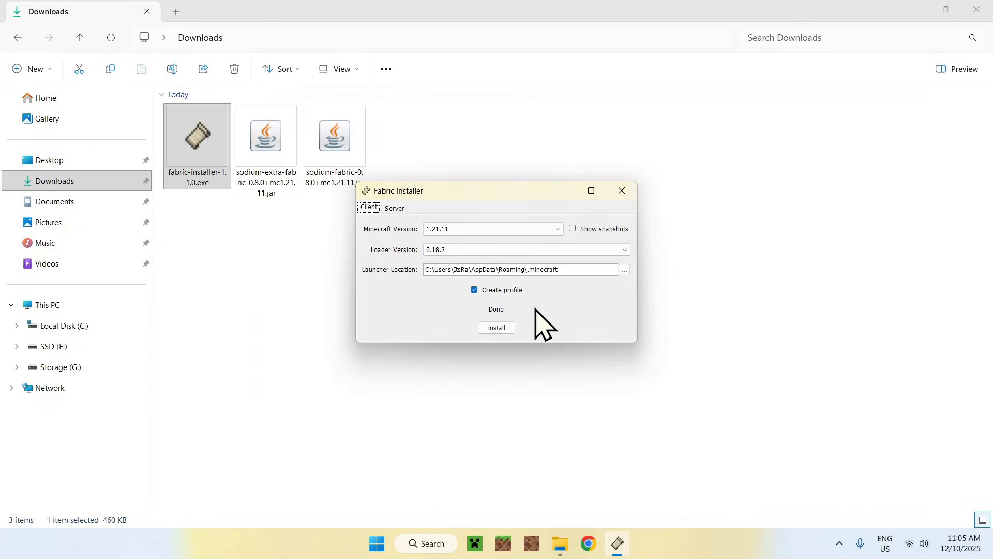
click(621, 191)
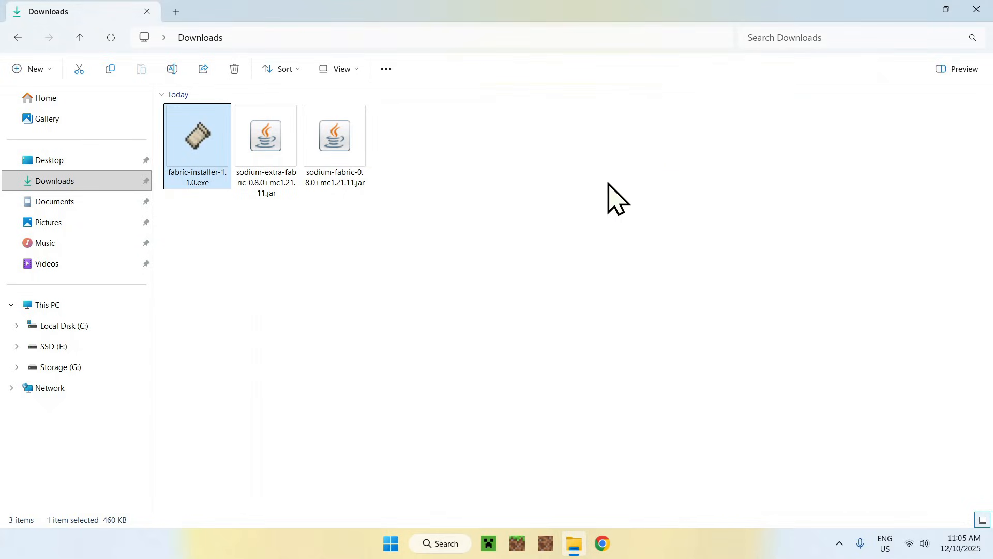
mouse_move(353, 292)
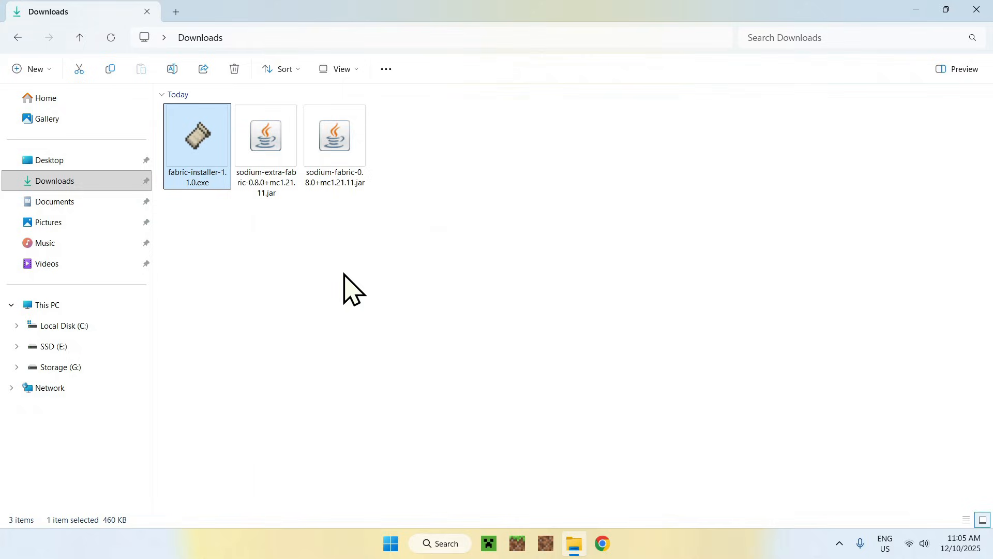
double_click(196, 135)
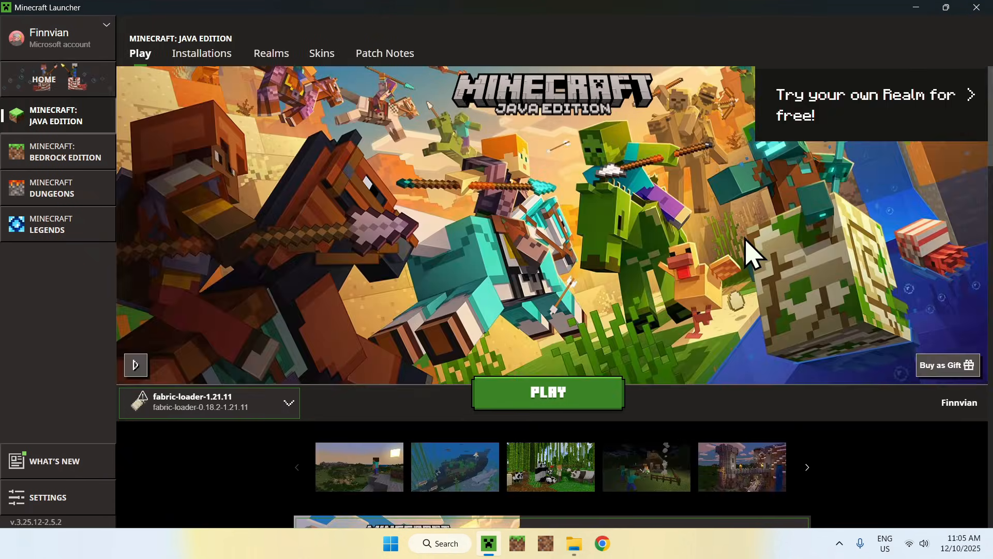
mouse_move(339, 177)
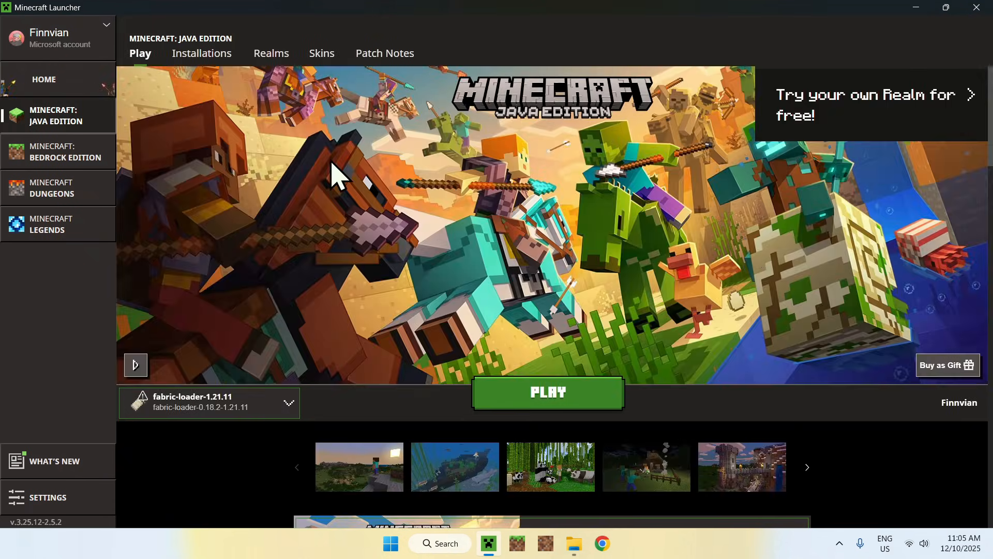
mouse_move(387, 171)
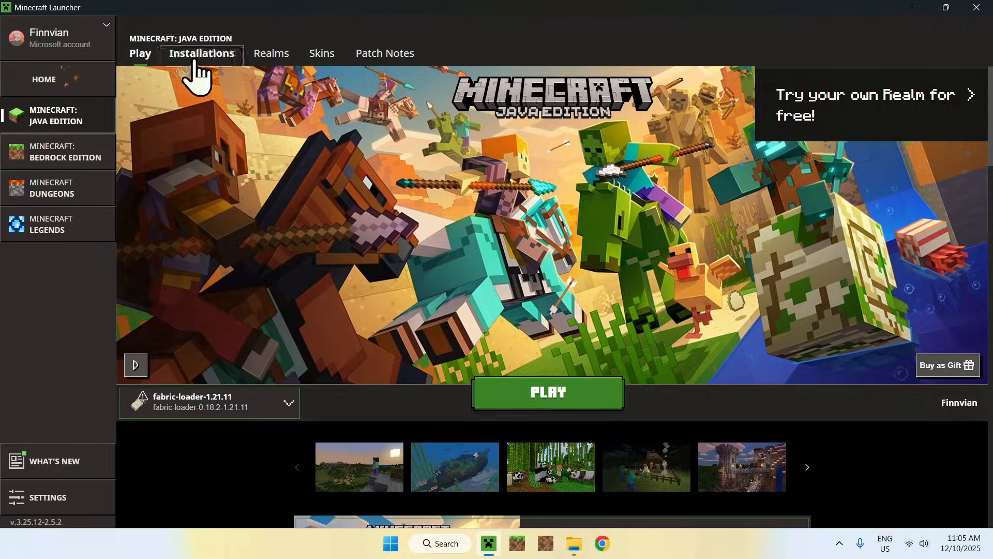
- Open the .minecraft folder via the fabric-loader-1.21.11 installation's folder icon
click(201, 53)
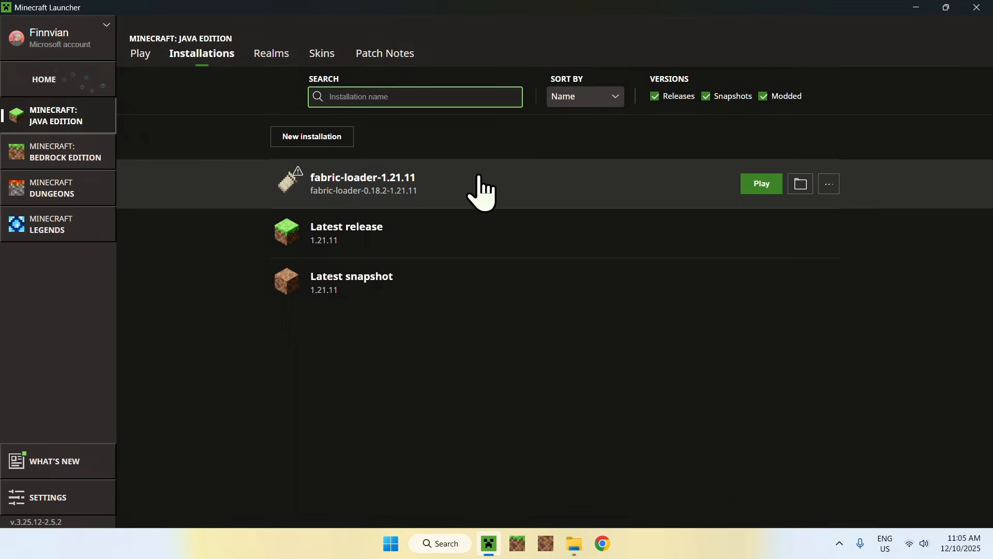
mouse_move(800, 184)
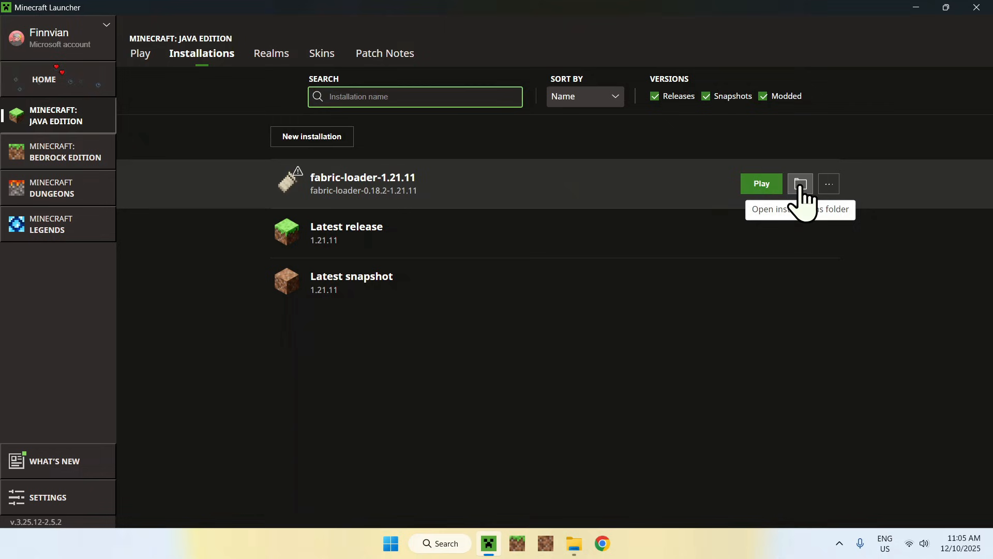
click(799, 183)
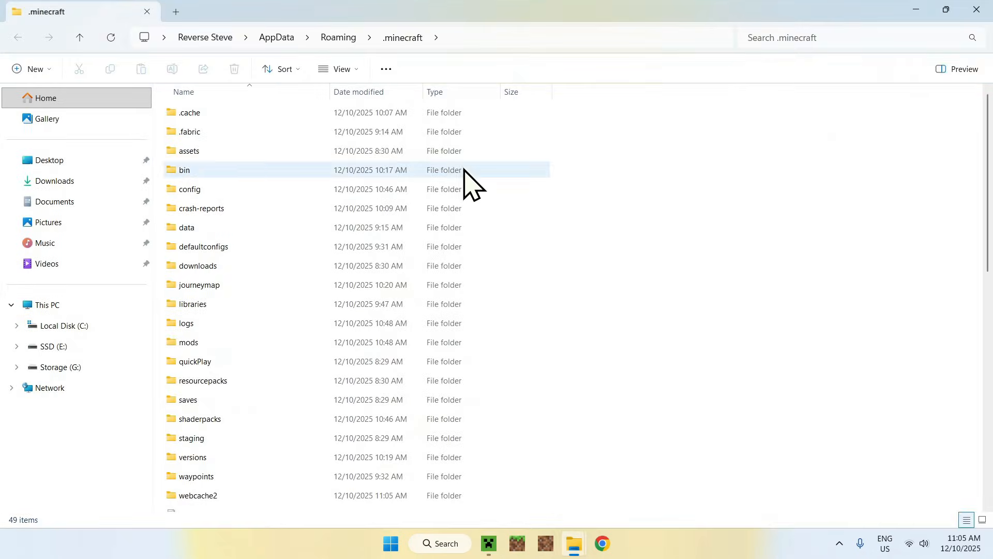
- Open the mods folder and paste the Sodium and Sodium Extra jars from Downloads
click(188, 342)
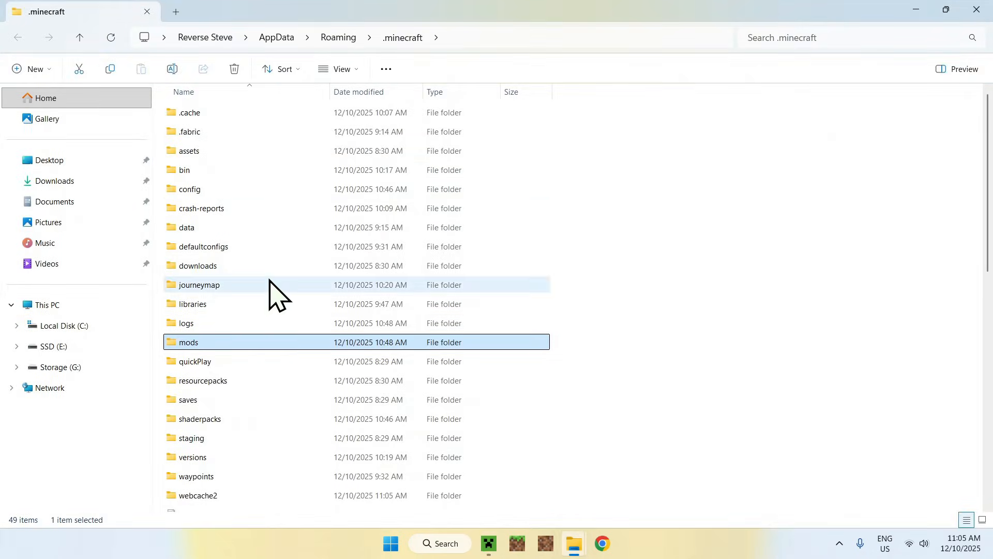
double_click(188, 342)
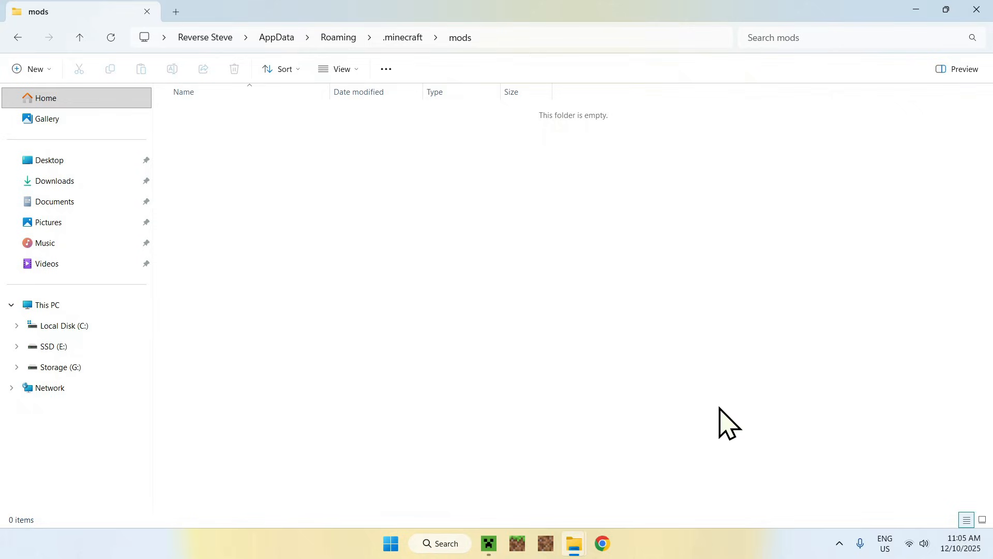
click(54, 181)
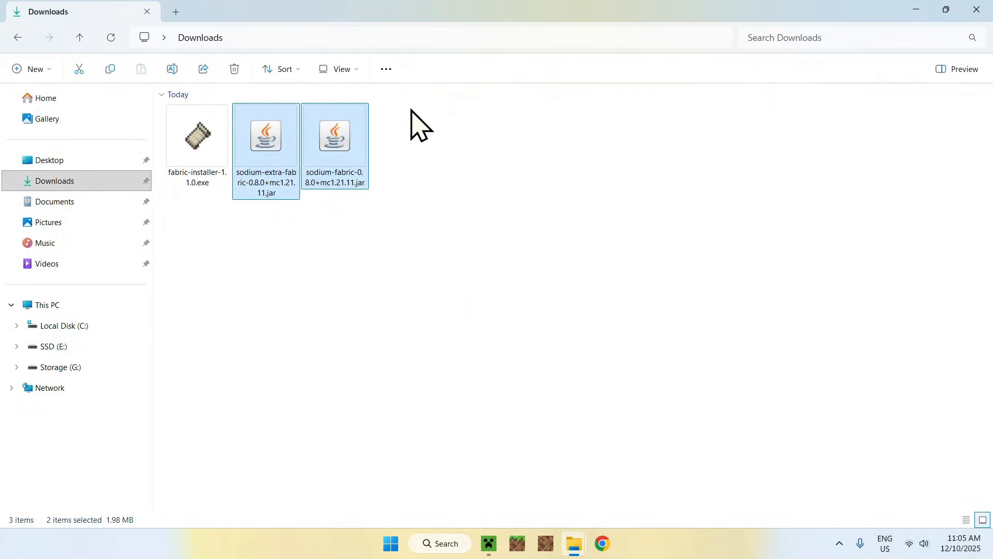
mouse_move(63, 48)
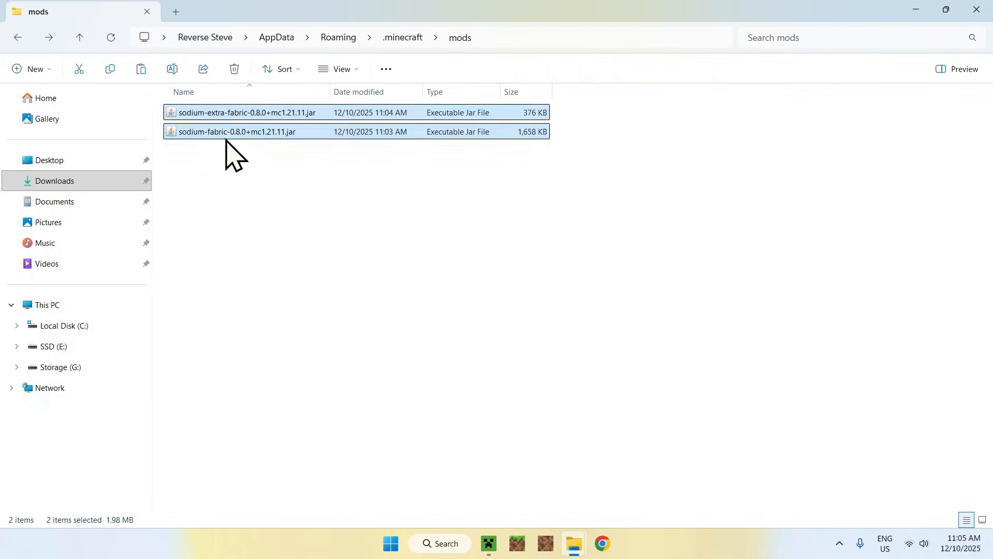
click(370, 212)
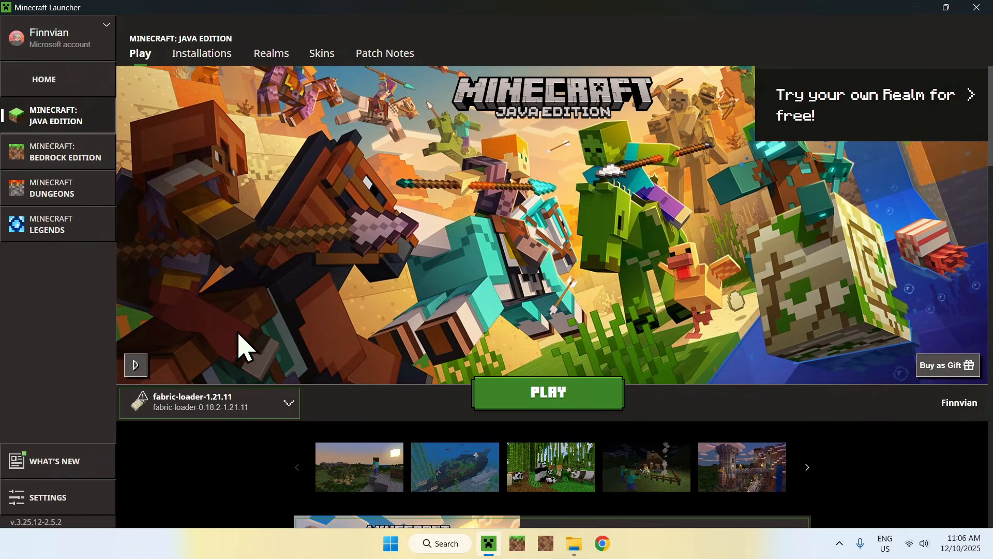
- Launch fabric-loader-1.21.11, maximize the game window and start Singleplayer
click(547, 392)
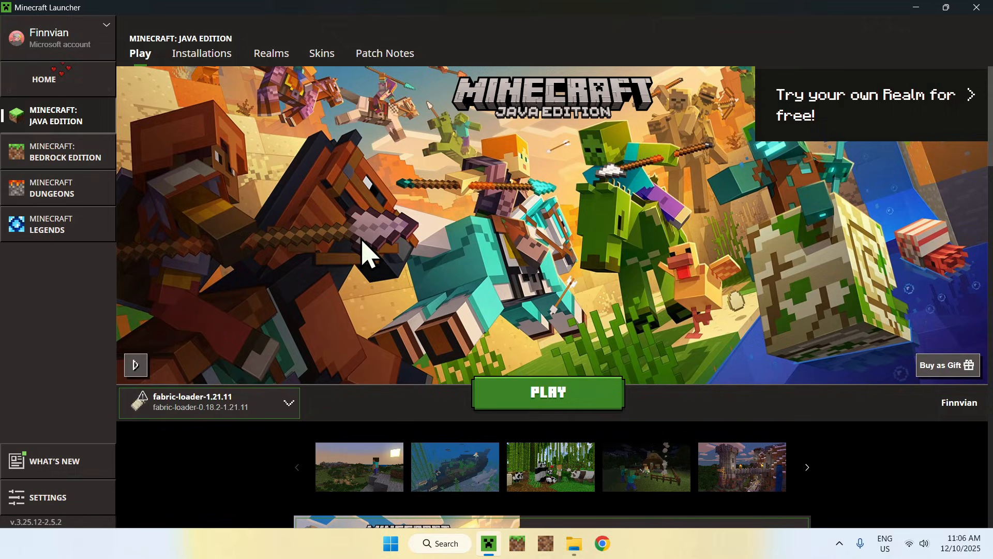
click(547, 392)
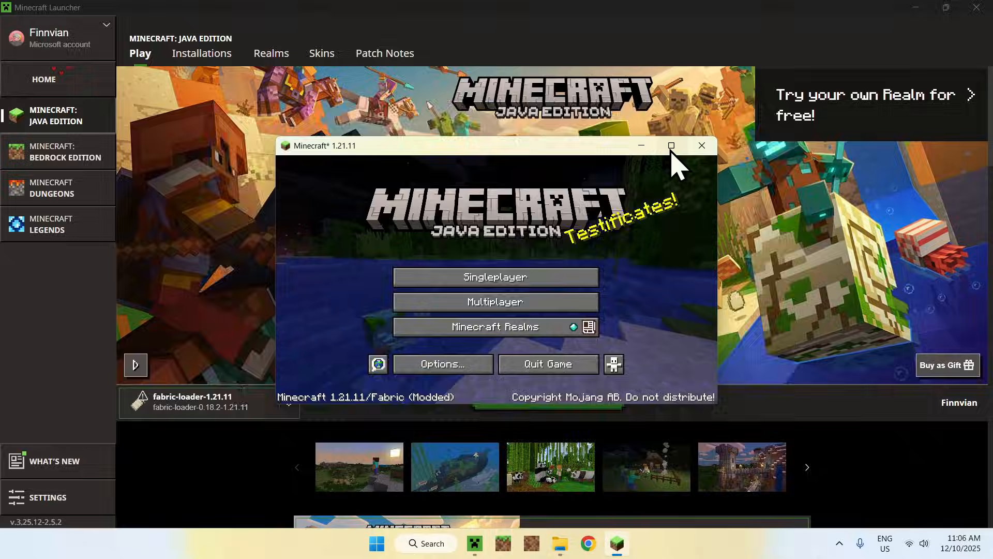
click(671, 145)
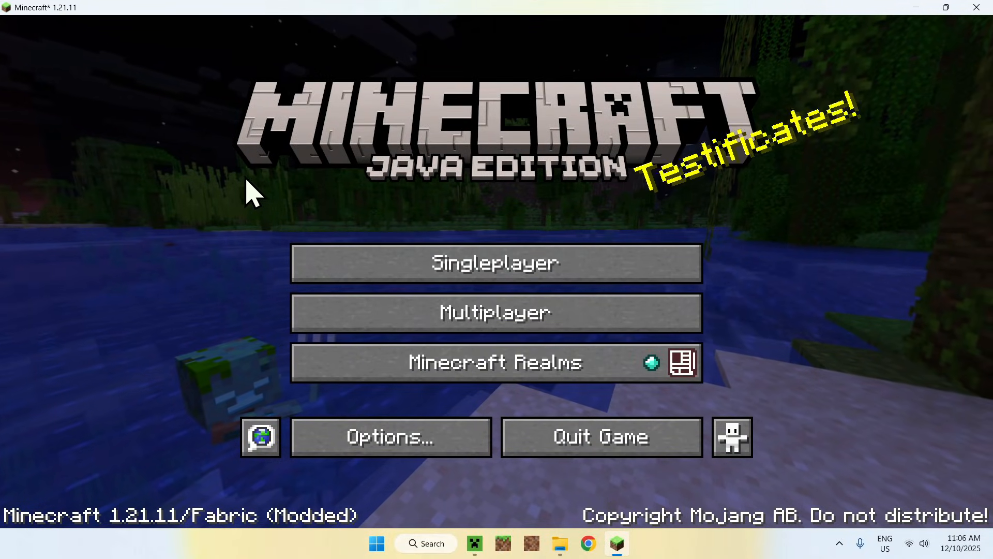
mouse_move(248, 326)
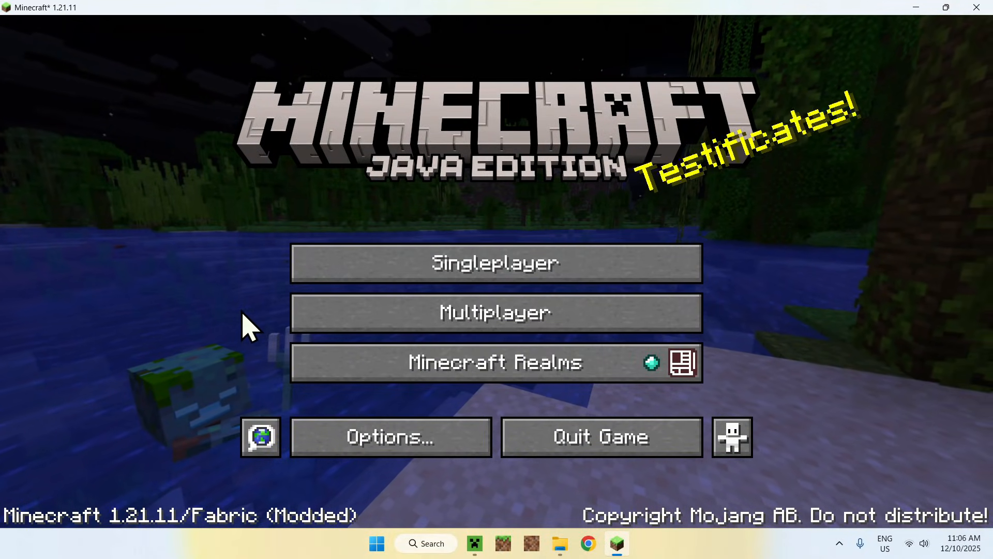
click(495, 262)
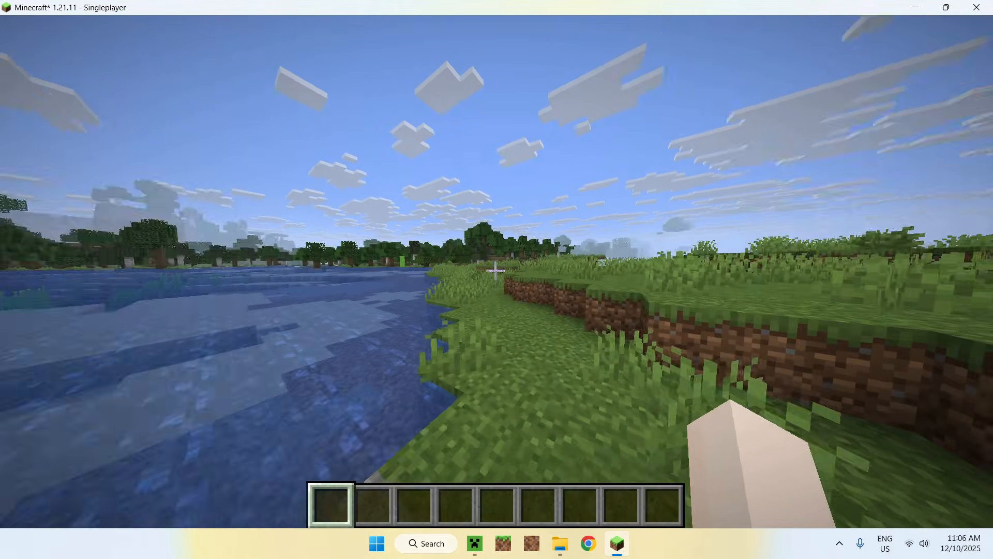
mouse_move(497, 266)
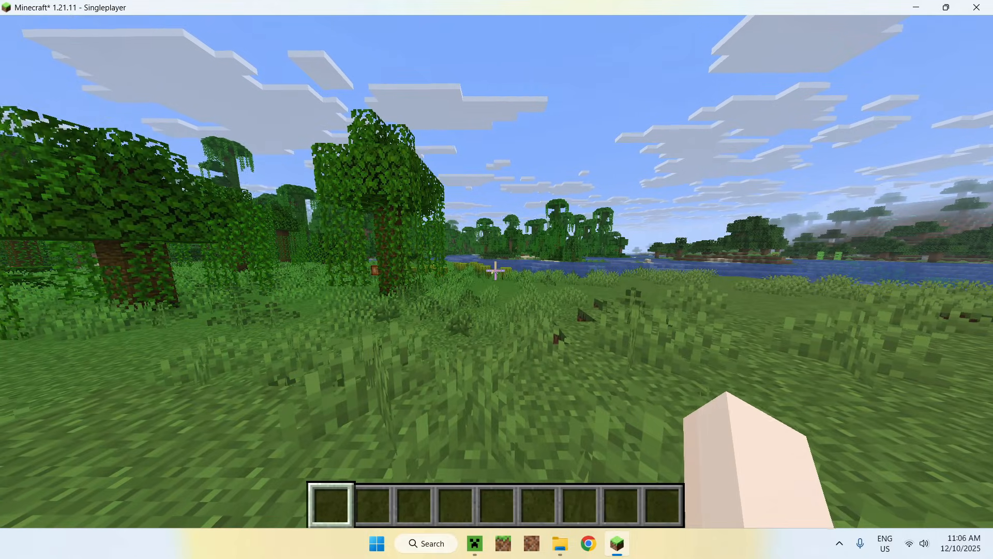
- Show the F3 debug overlay confirming Sodium Renderer 0.8.0 at about 800 fps, then walk forward
key(f3)
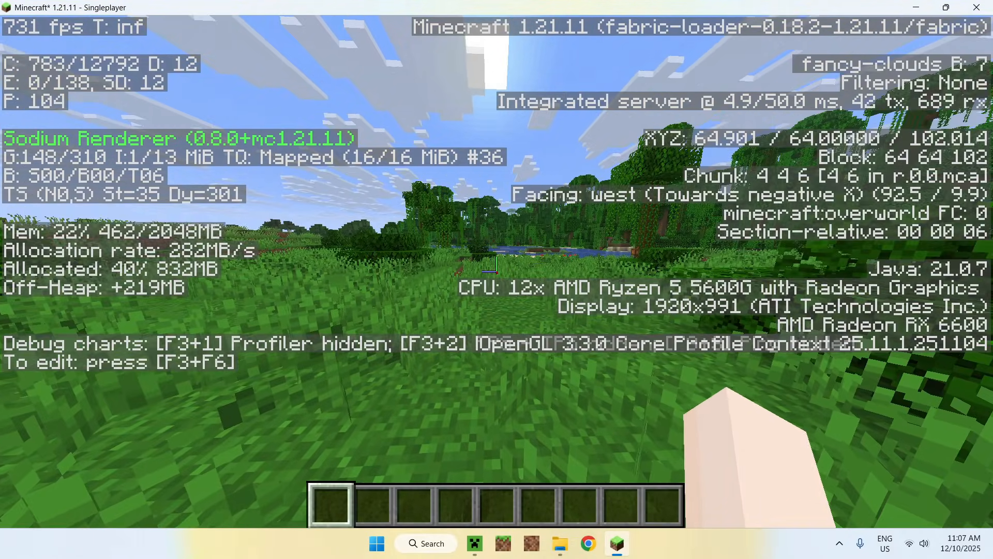
key(w)
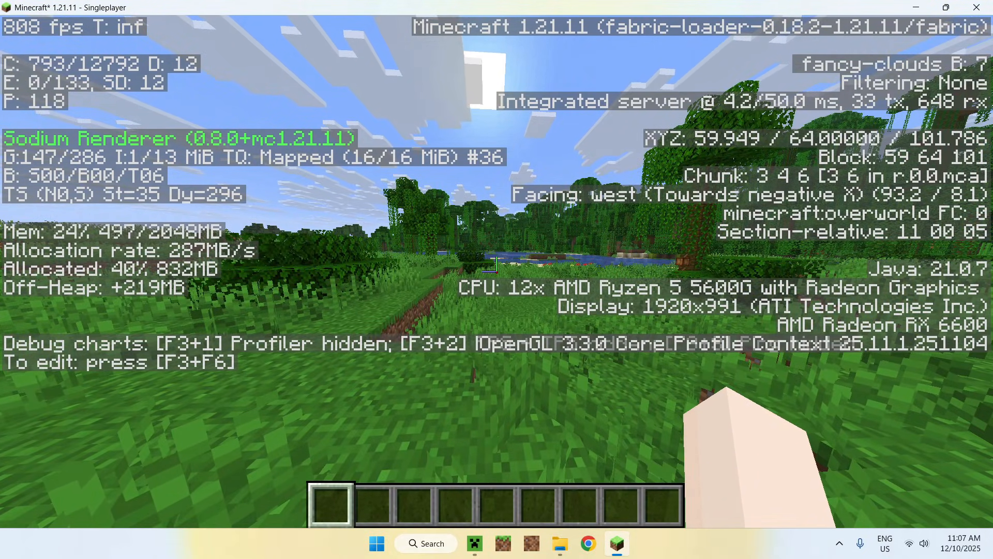
- From the pause menu, go into Options and drag the GUI Scale slider to 3x
key(Escape)
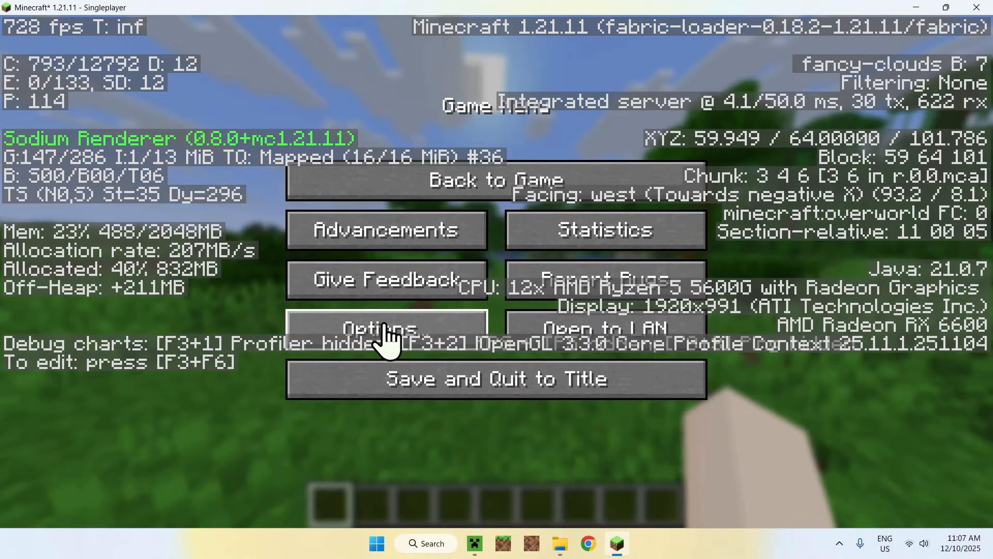
click(385, 328)
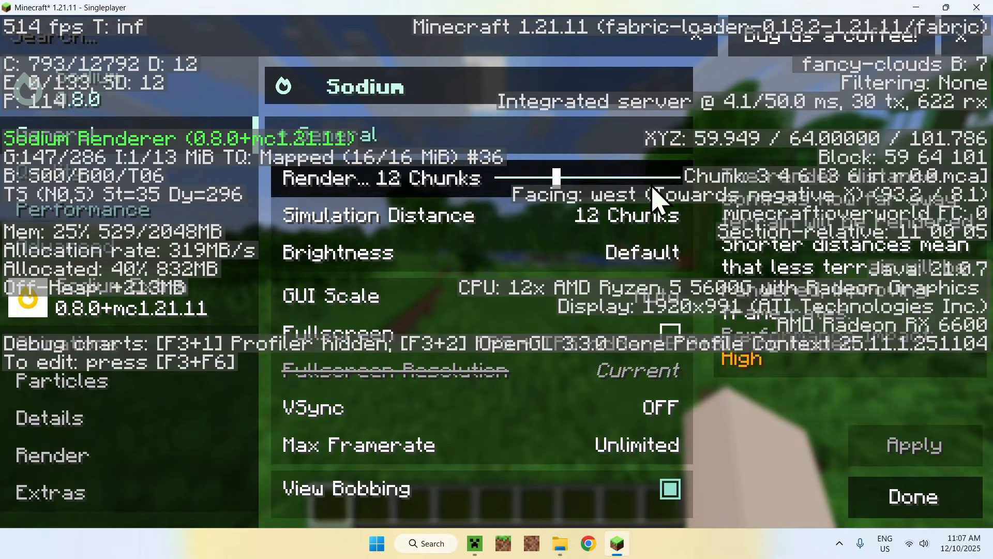
key(F3)
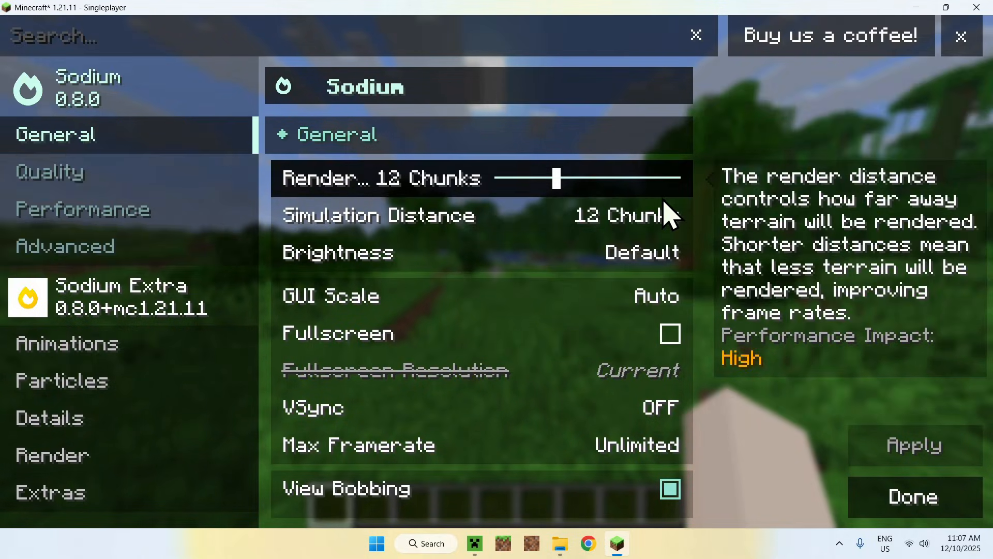
mouse_move(699, 292)
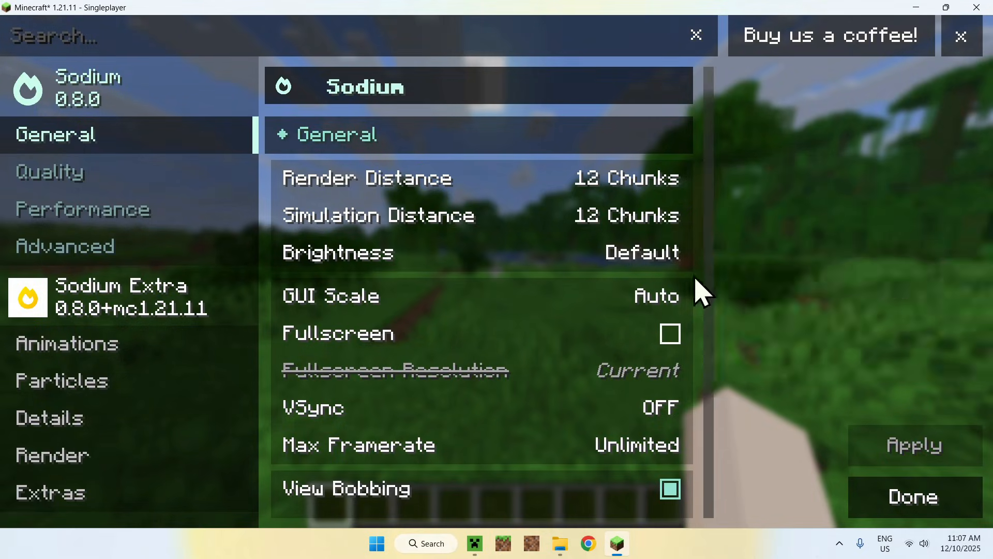
mouse_move(482, 296)
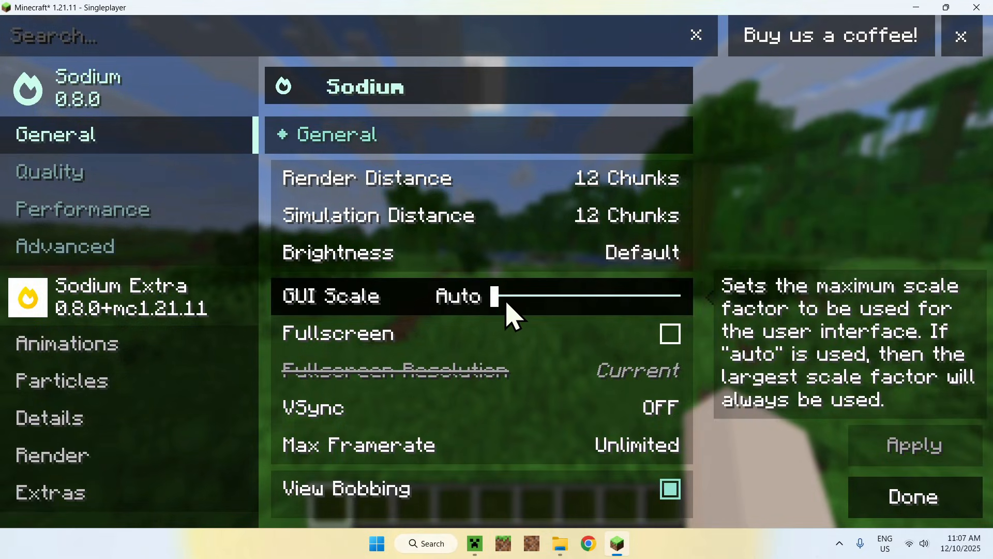
drag(497, 295, 586, 296)
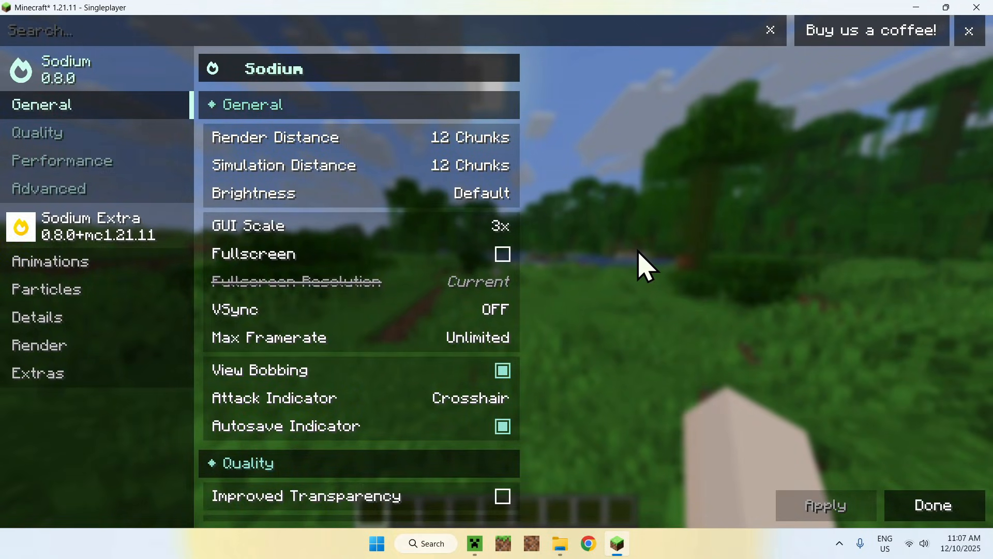
mouse_move(598, 266)
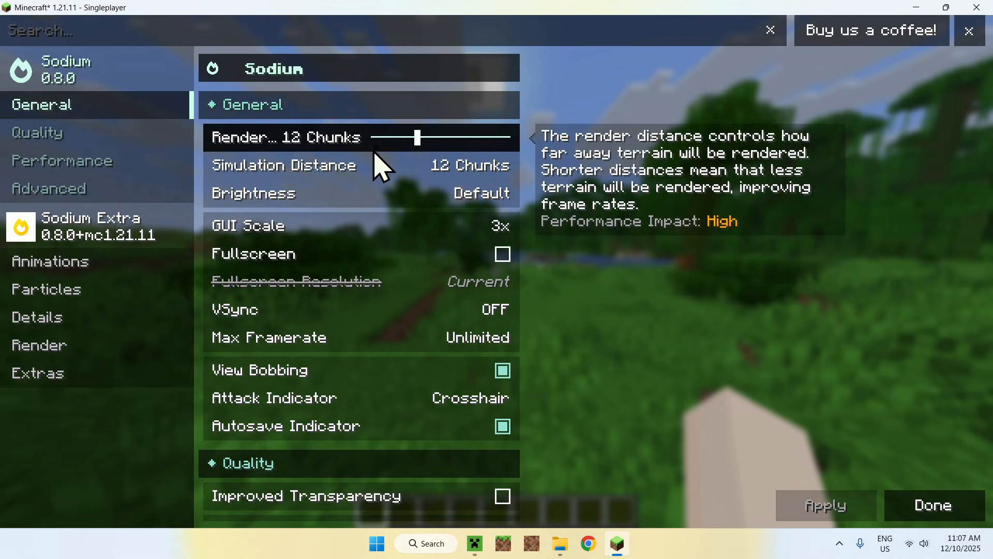
mouse_move(367, 228)
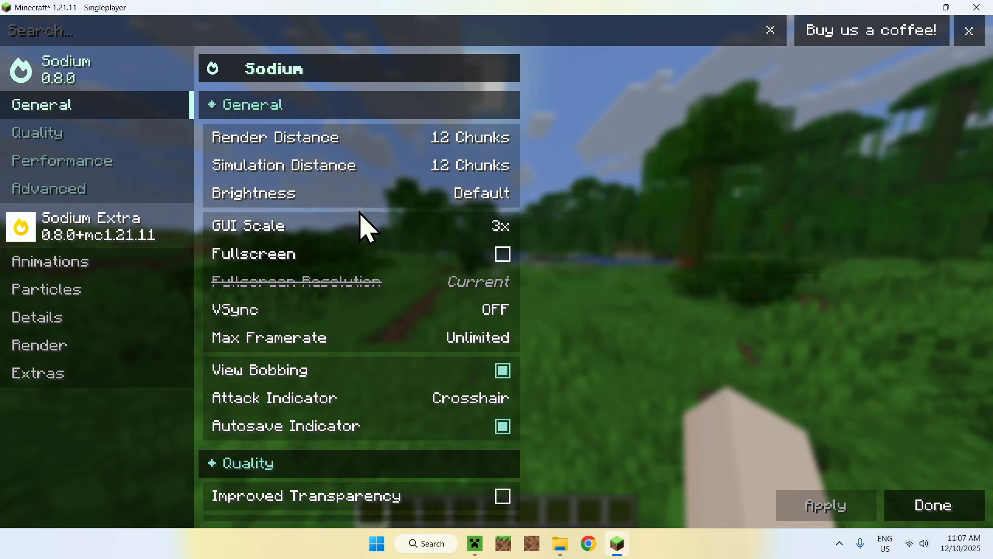
- Scroll past Sodium's Quality and Performance options to the Sodium Extra Animations section
scroll(down, 3)
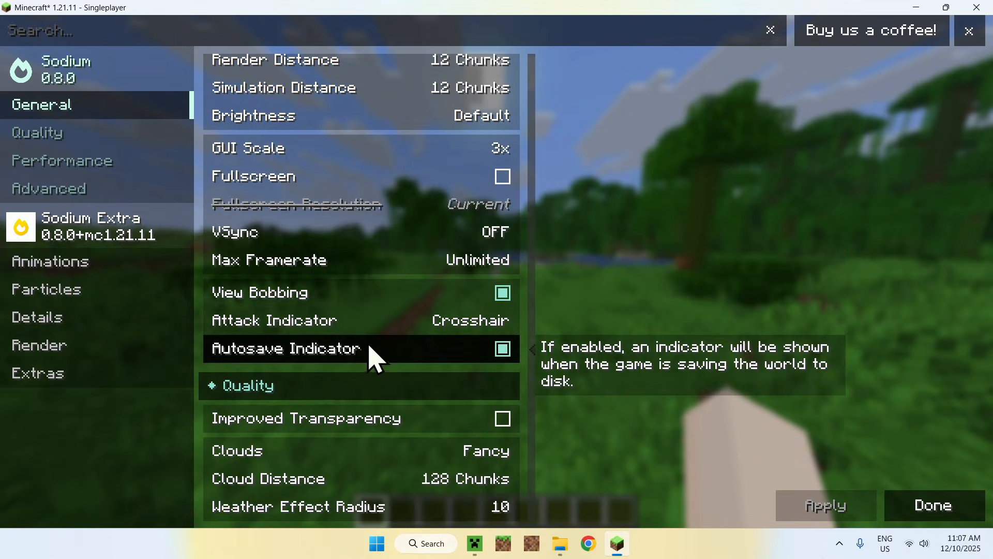
scroll(down, 3)
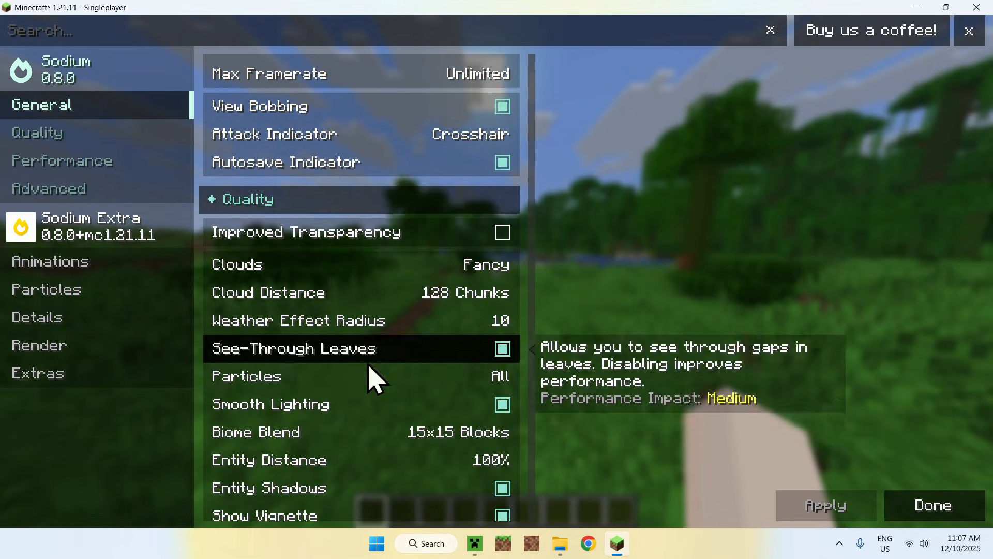
scroll(down, 3)
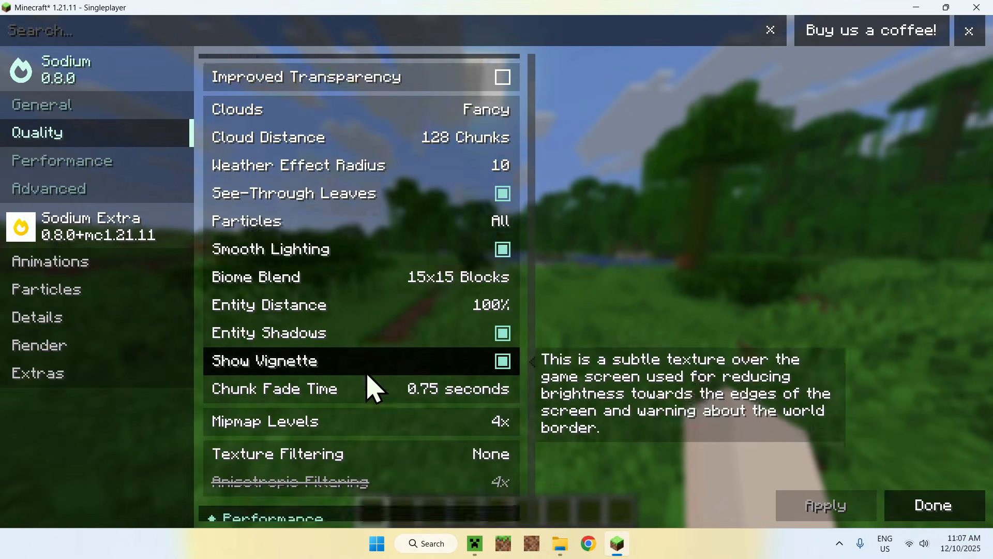
scroll(down, 3)
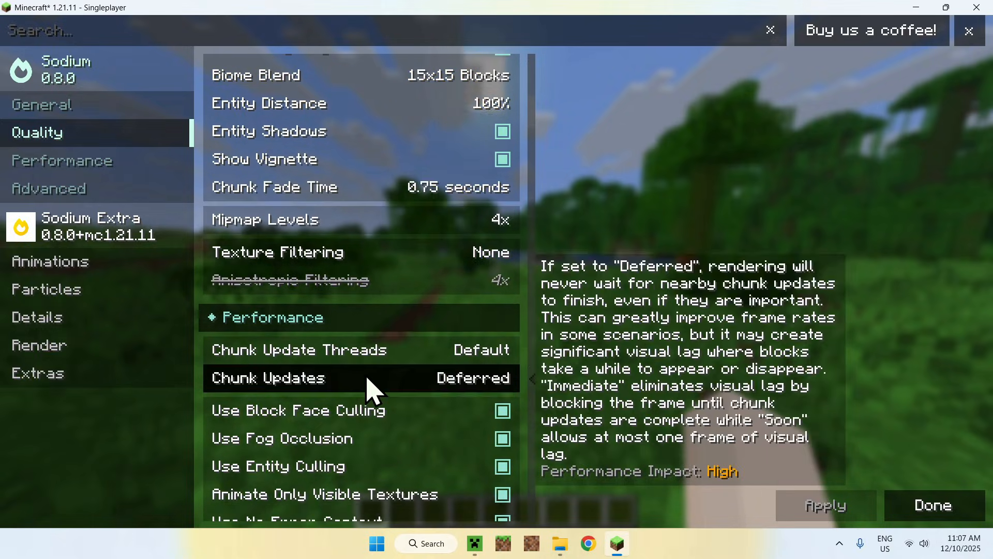
click(61, 161)
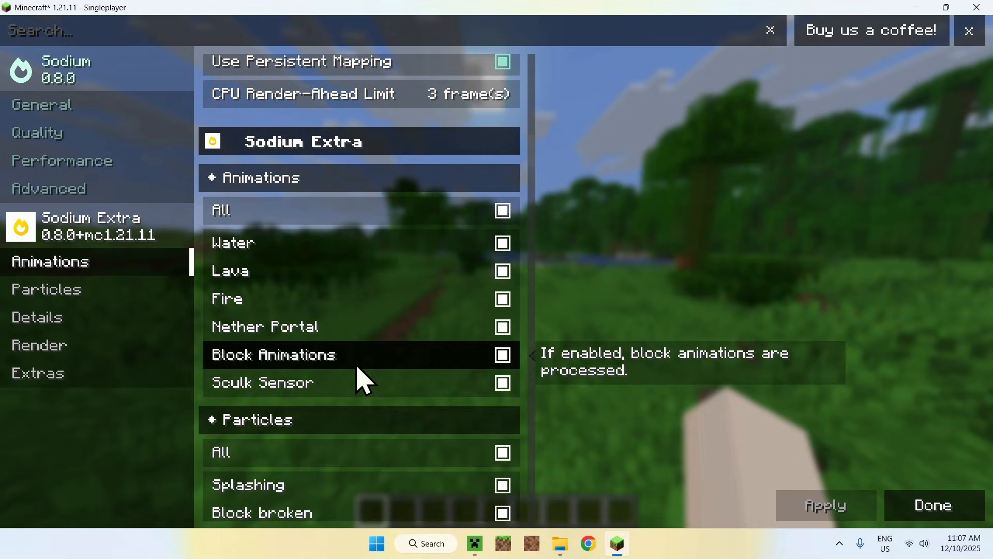
- Scroll the Sodium Extra Particles toggle list down to the Render fog settings
click(45, 288)
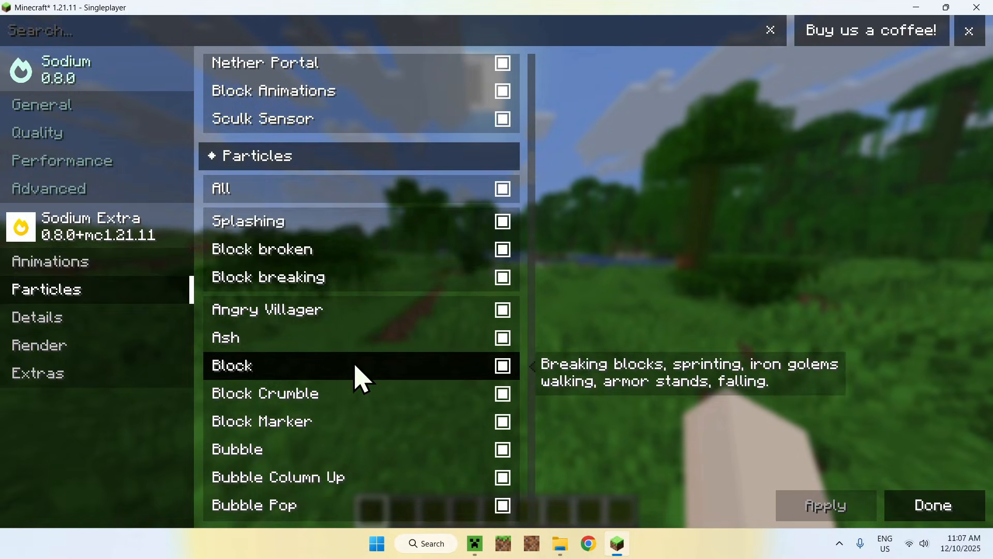
scroll(down, 3)
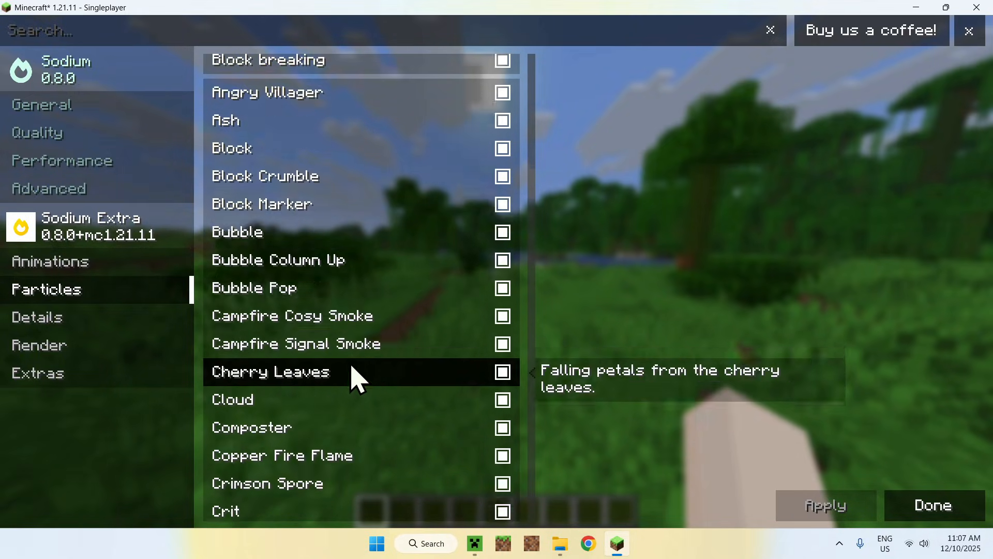
scroll(down, 3)
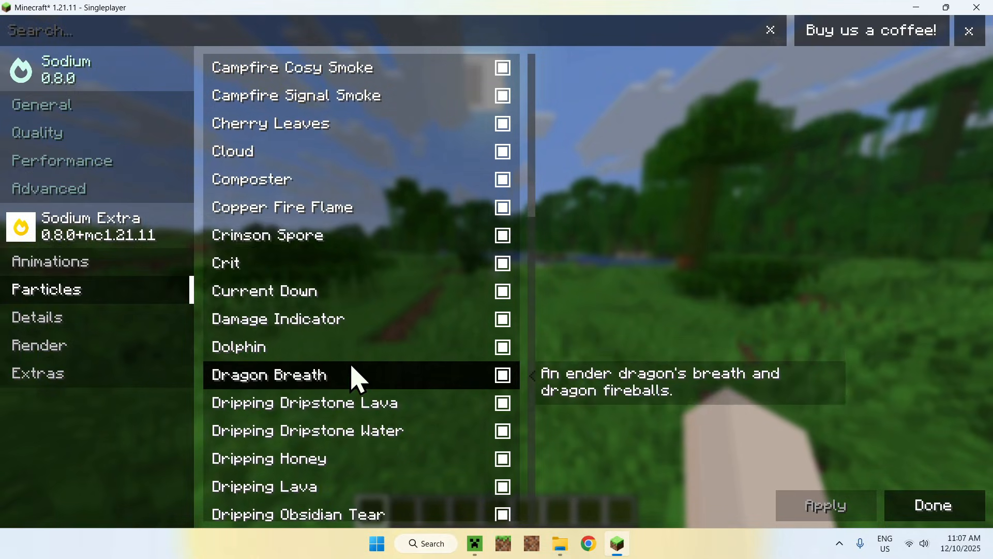
scroll(down, 3)
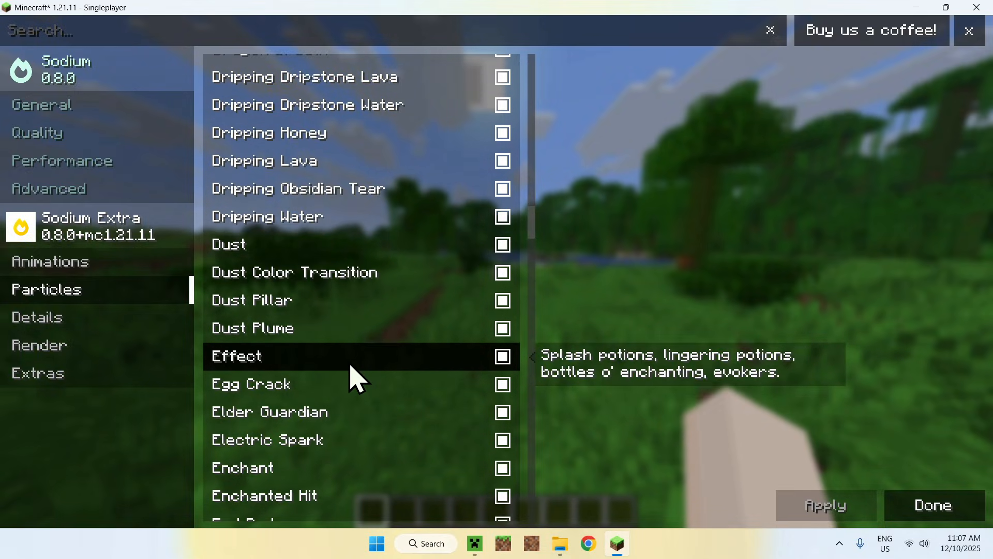
scroll(down, 3)
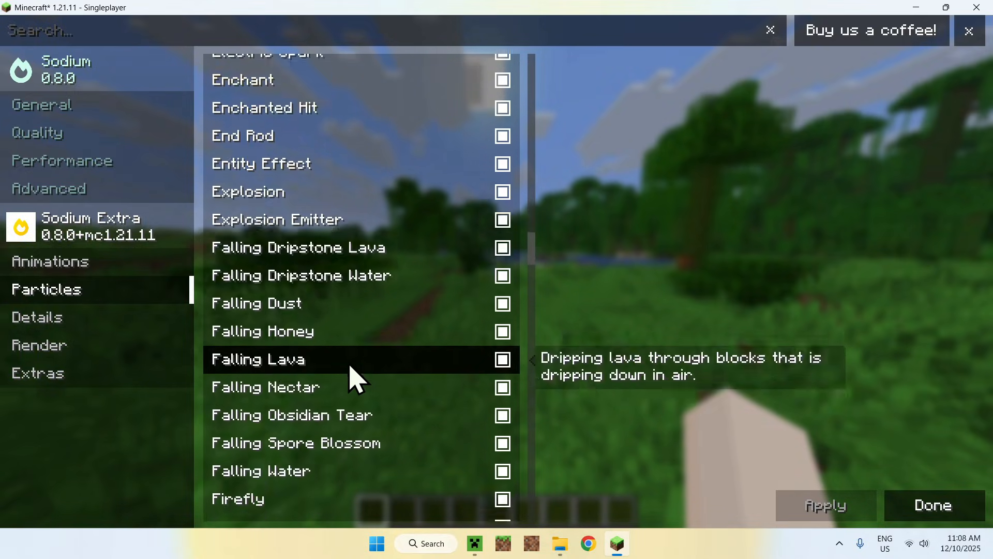
scroll(down, 3)
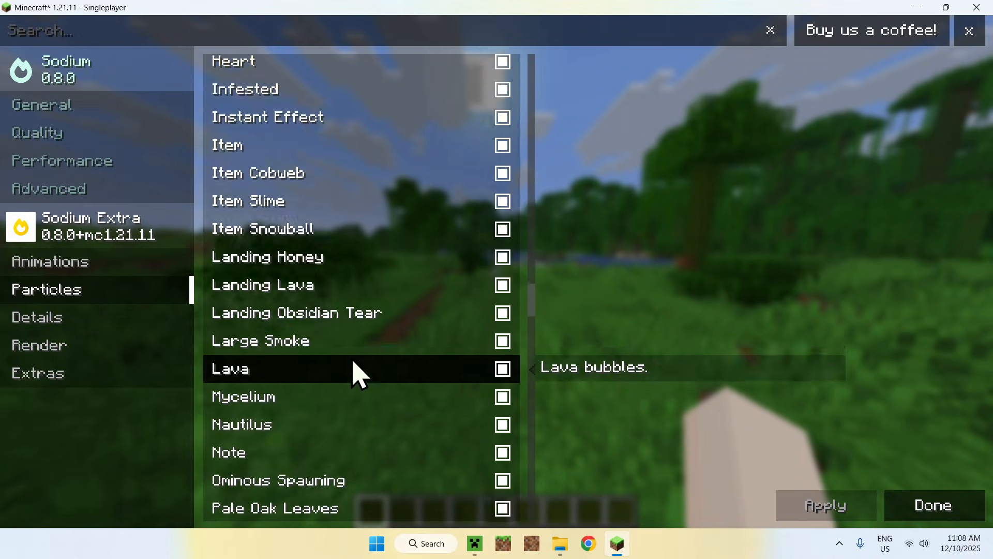
scroll(down, 3)
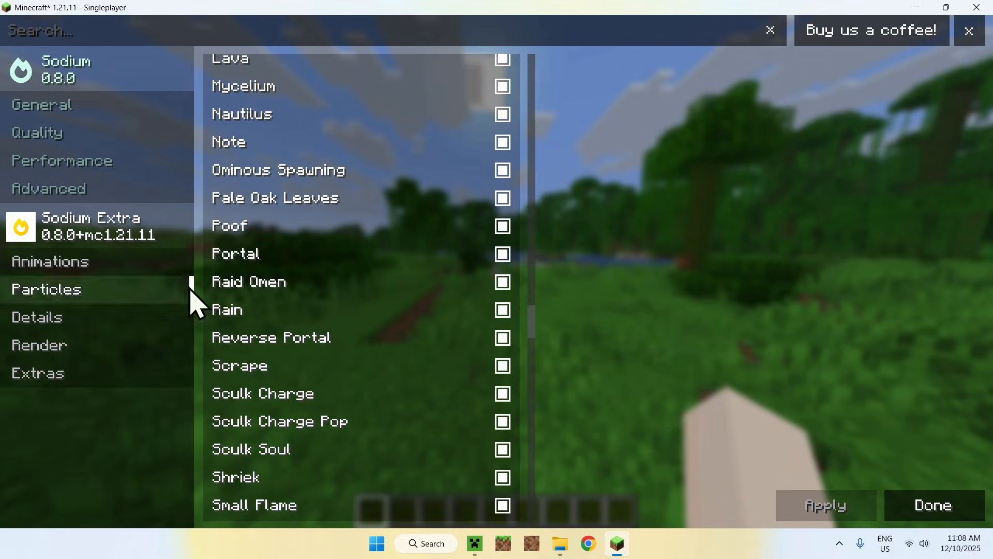
scroll(down, 3)
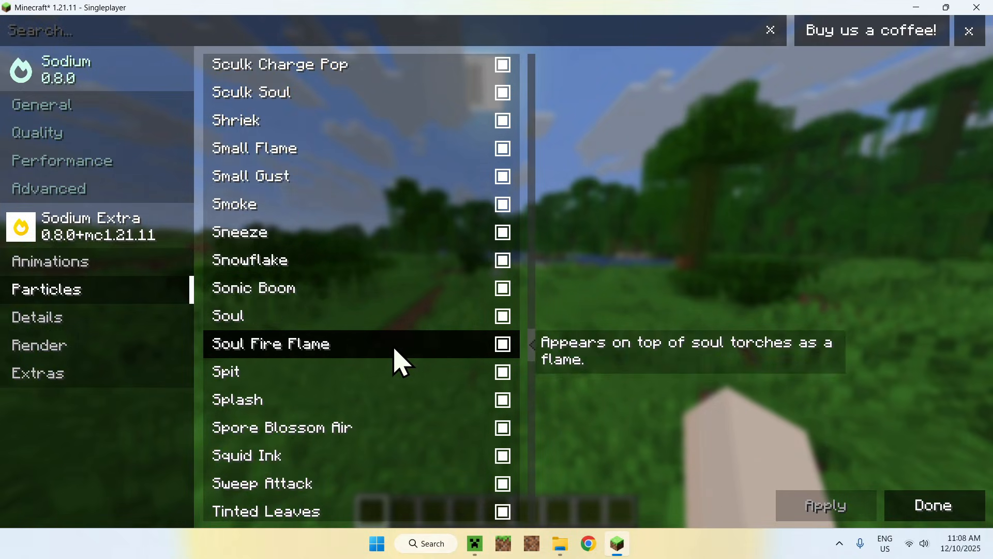
scroll(down, 3)
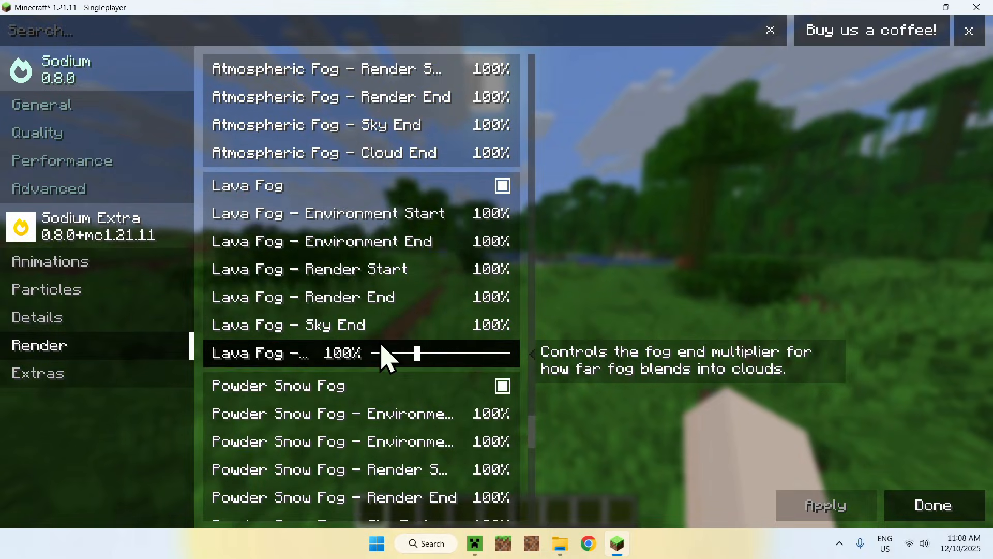
- Scroll through Render extras, toasts and debug HUD options, then return to Particles
scroll(down, 3)
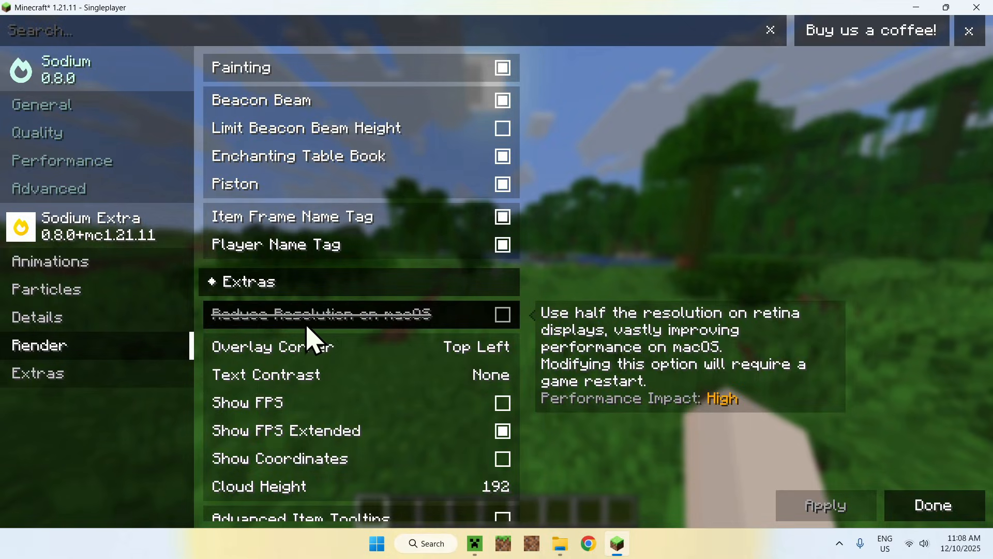
mouse_move(431, 336)
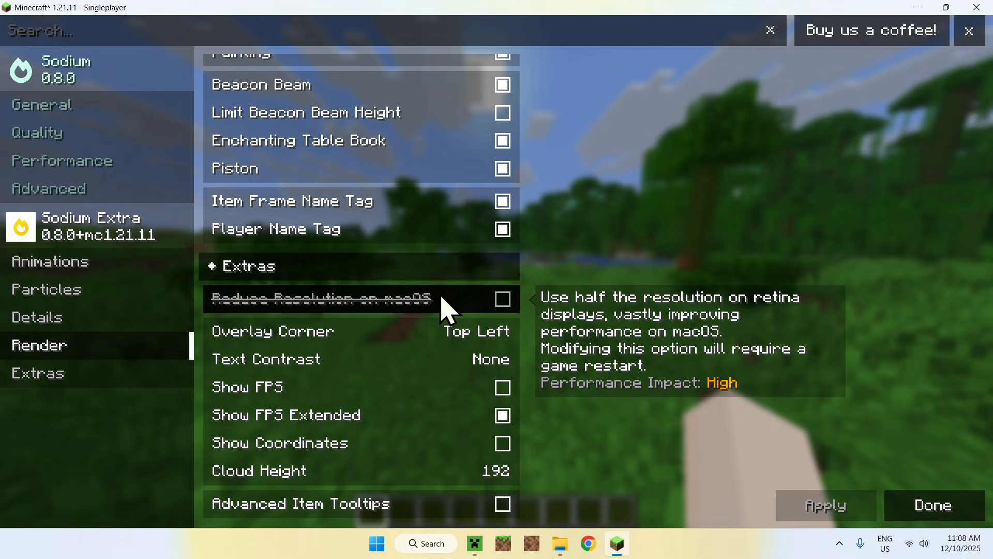
mouse_move(480, 310)
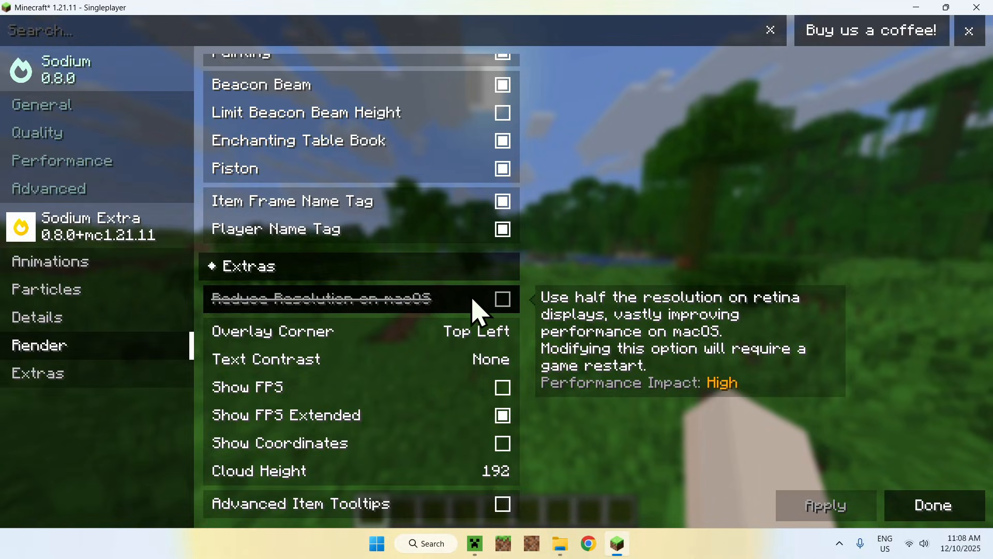
mouse_move(455, 315)
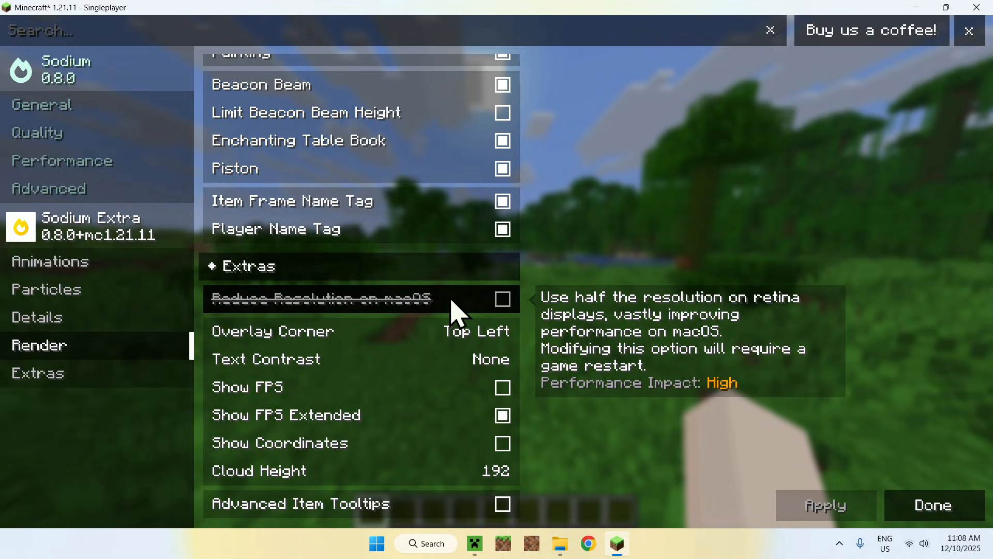
scroll(down, 3)
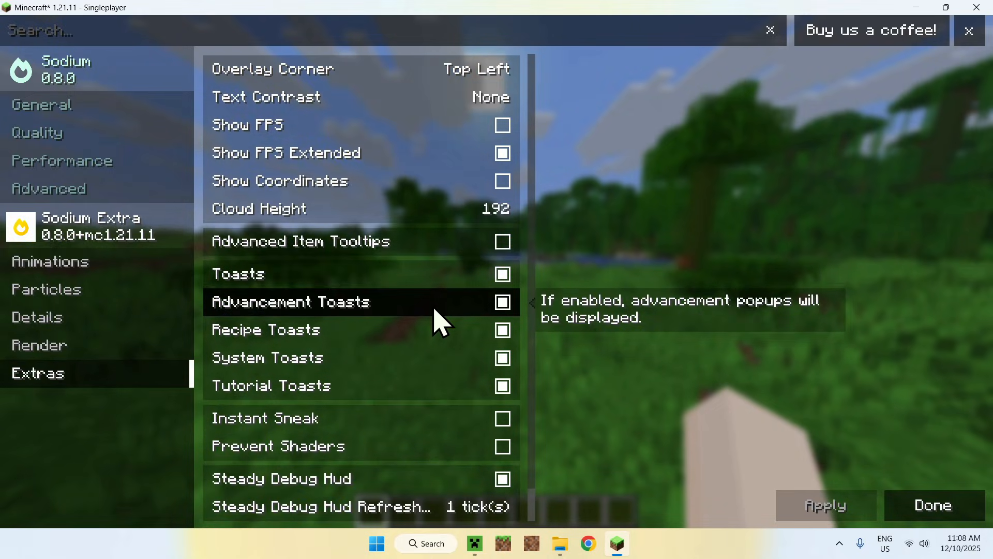
click(45, 289)
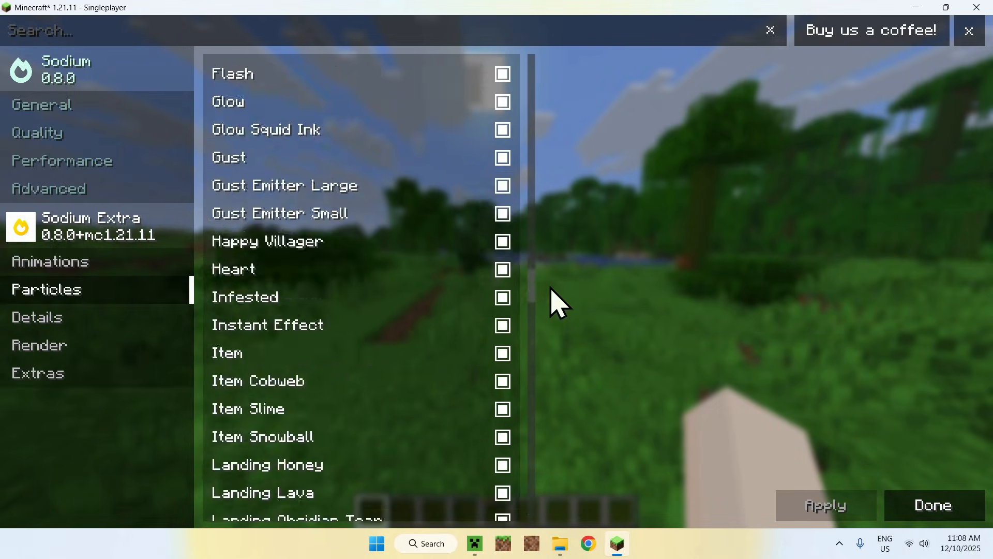
- Go back to Sodium's General video settings page
click(41, 104)
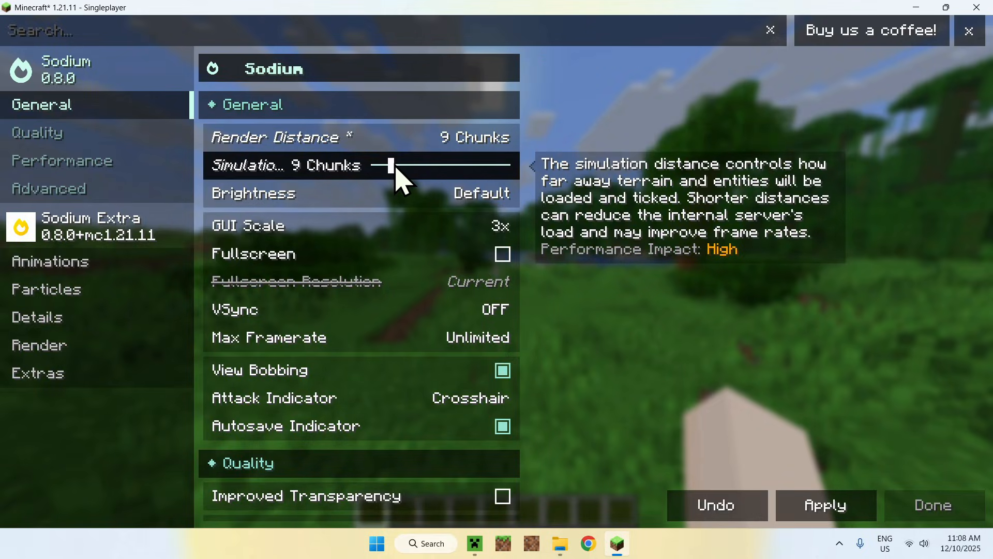
mouse_move(658, 299)
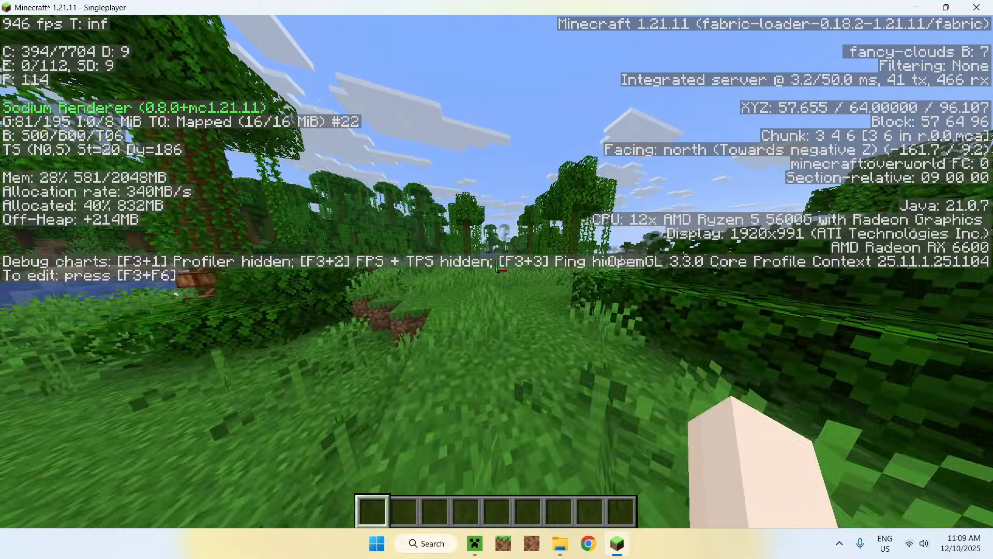
- Walk around while the debug overlay shows 9-chunk distances and about 950–980 fps
key(w)
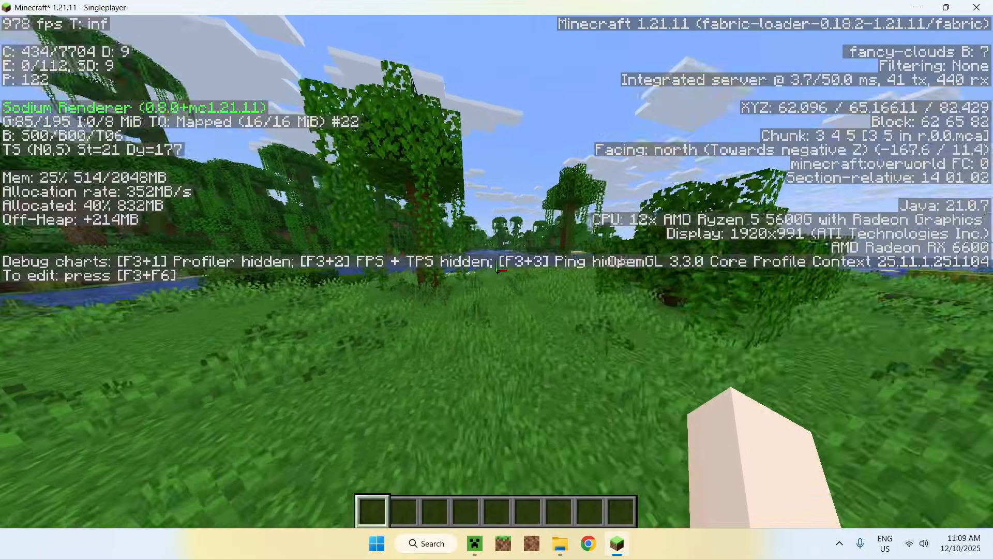
mouse_move(497, 279)
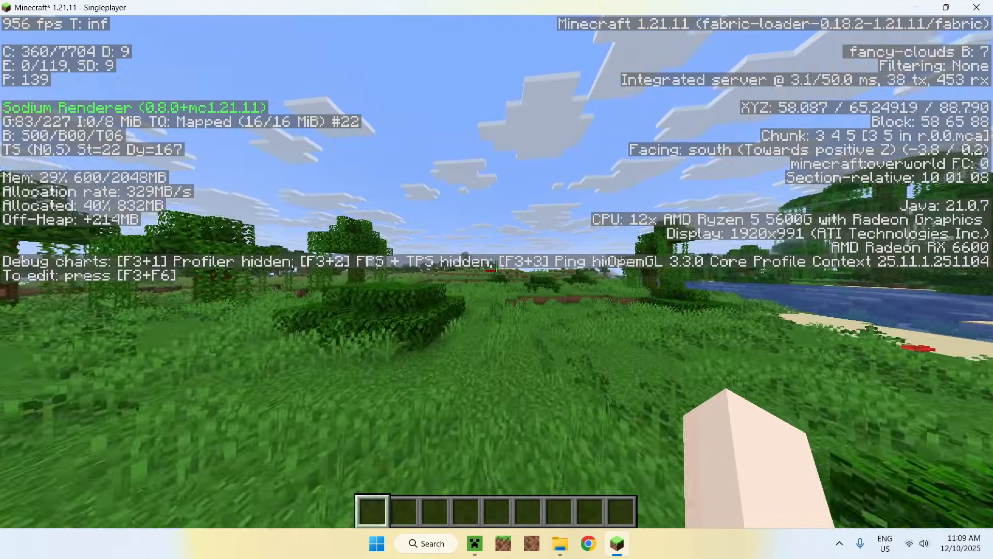
key(w)
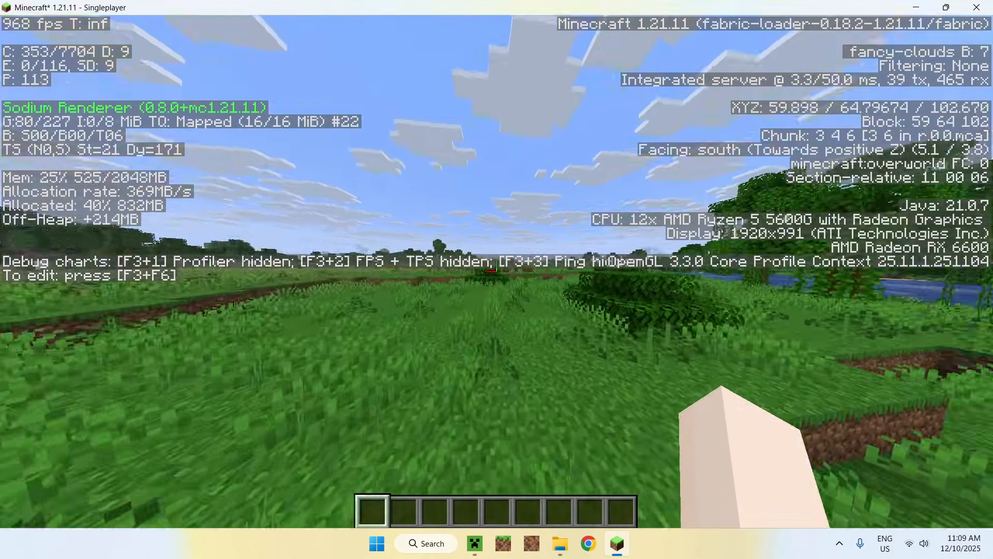